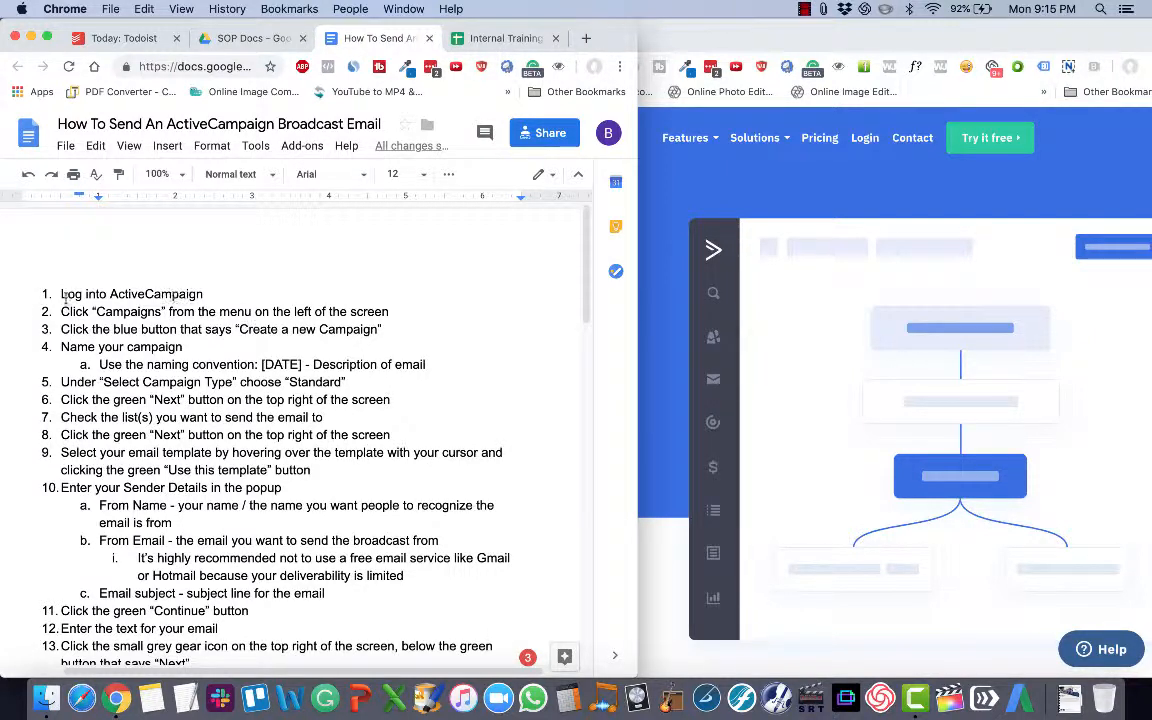
Read through the broadcast-email SOP steps in the Google Docs document.
{"action": "scroll", "scroll_direction": "down", "scroll_amount": 3}
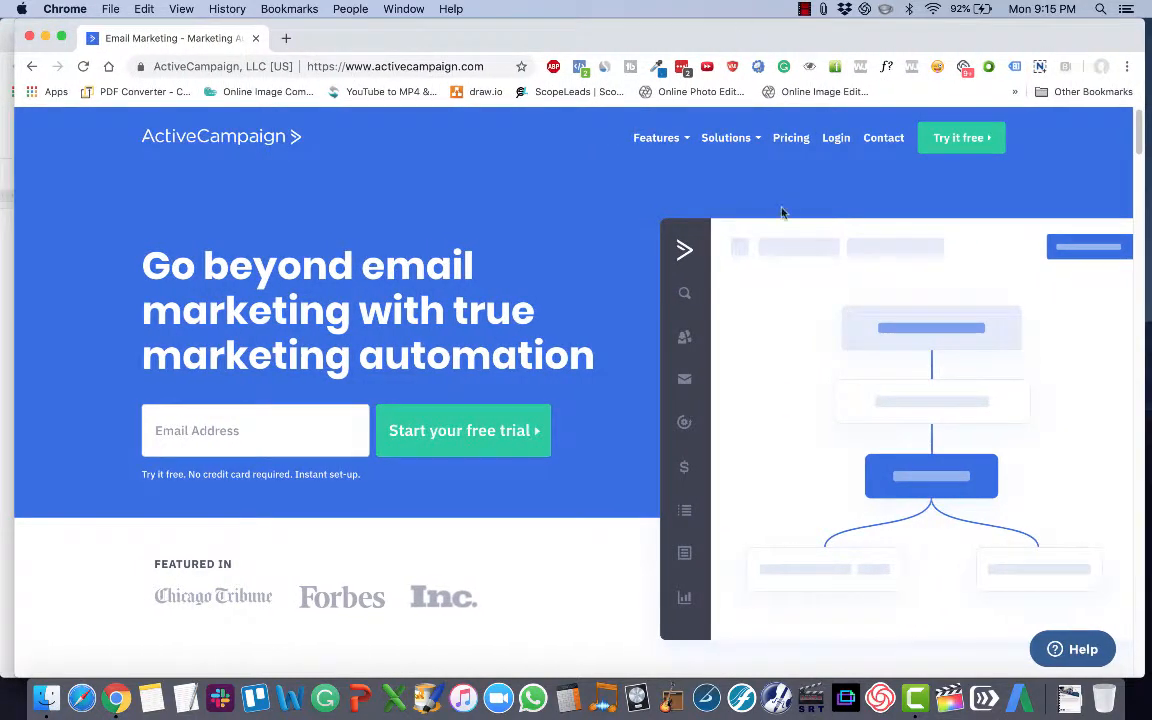
{"action": "left_click", "coordinate": [656, 137]}
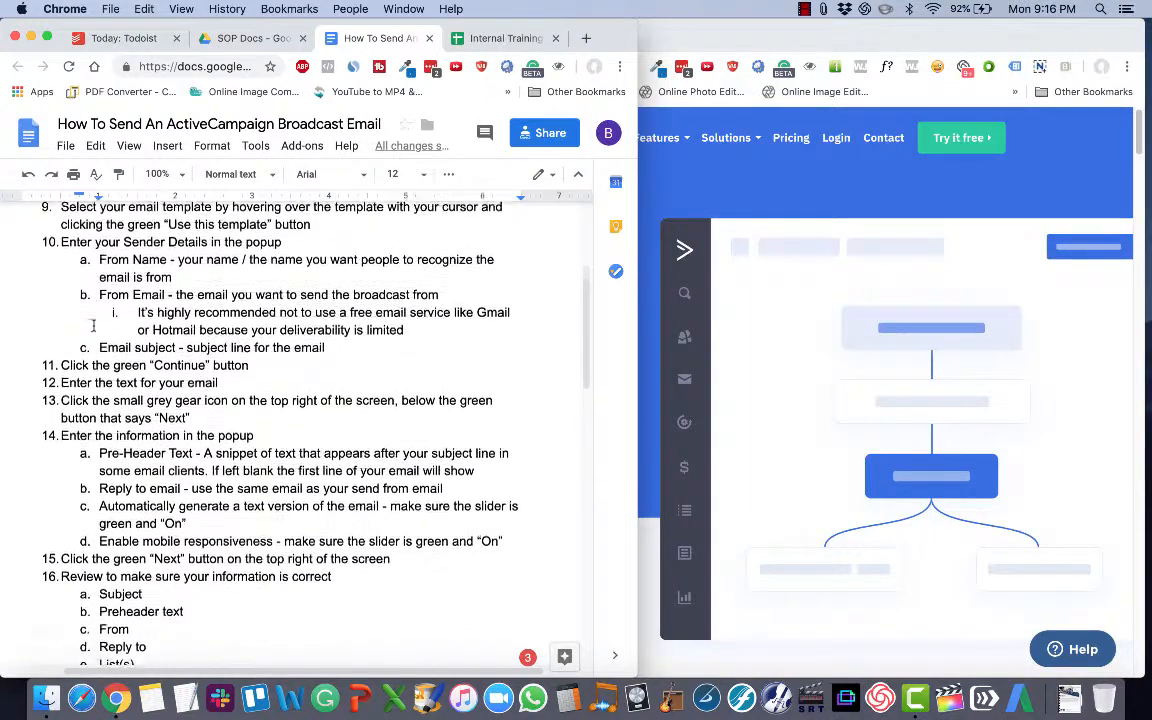
{"action": "scroll", "scroll_direction": "down", "scroll_amount": 3}
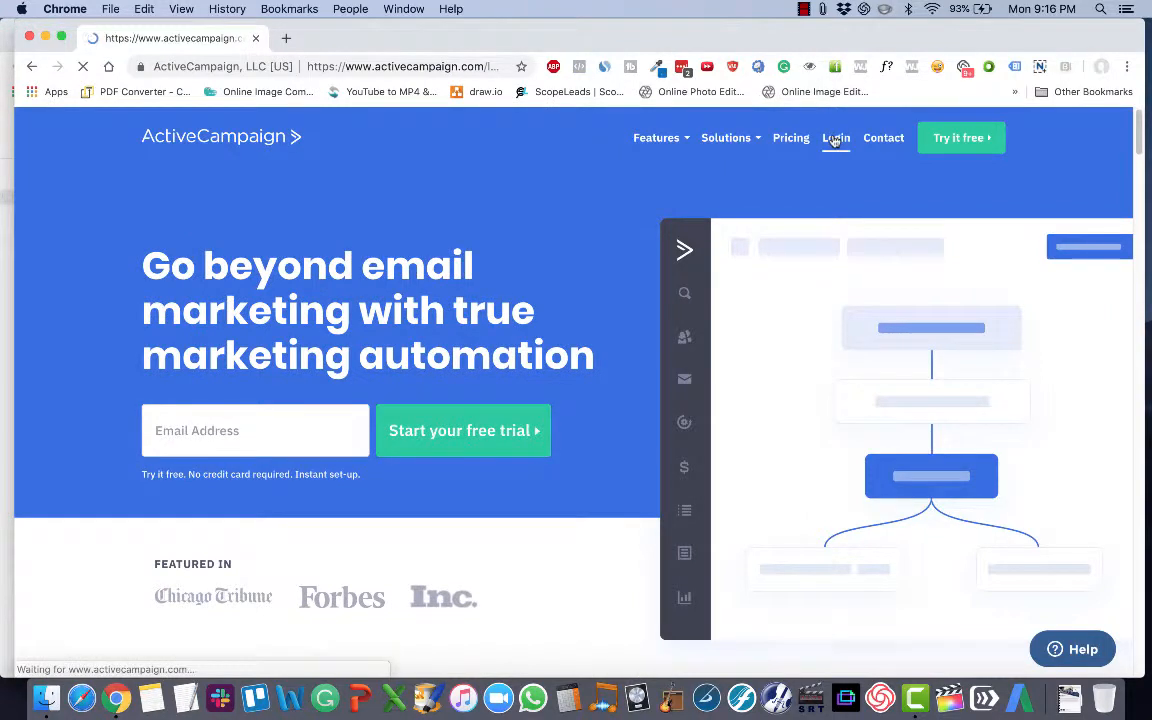
Log in to the ActiveCampaign account from the login page.
{"action": "left_click", "coordinate": [836, 138]}
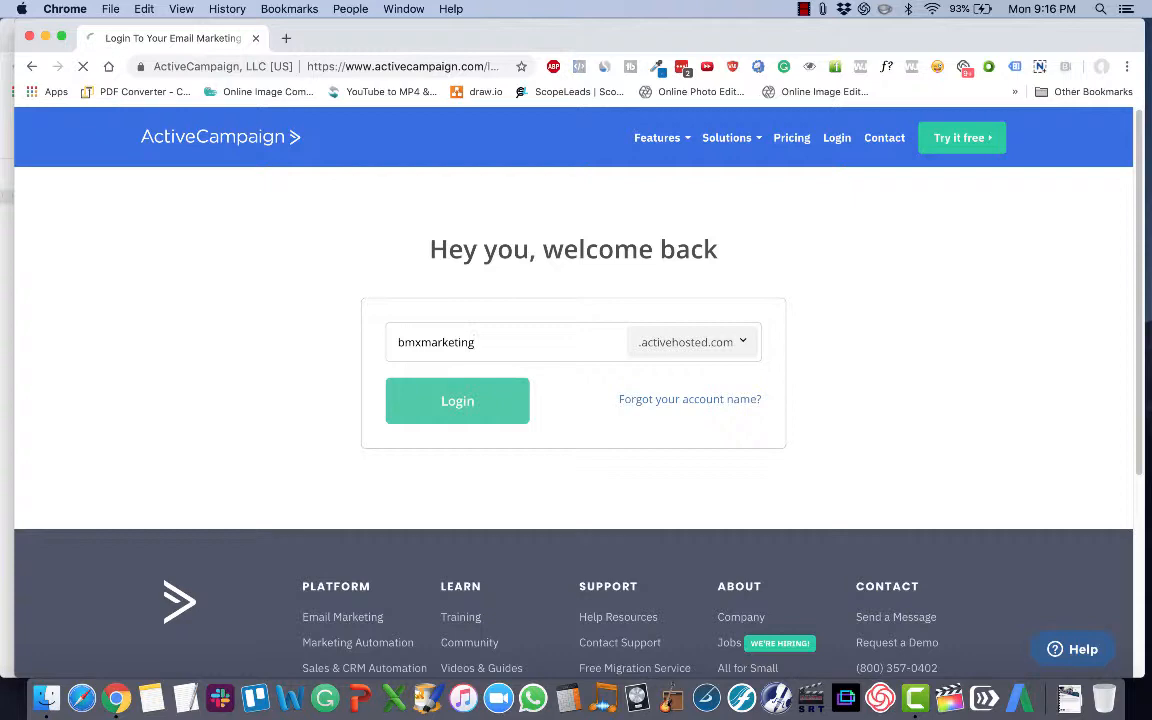
{"action": "left_click", "coordinate": [457, 401]}
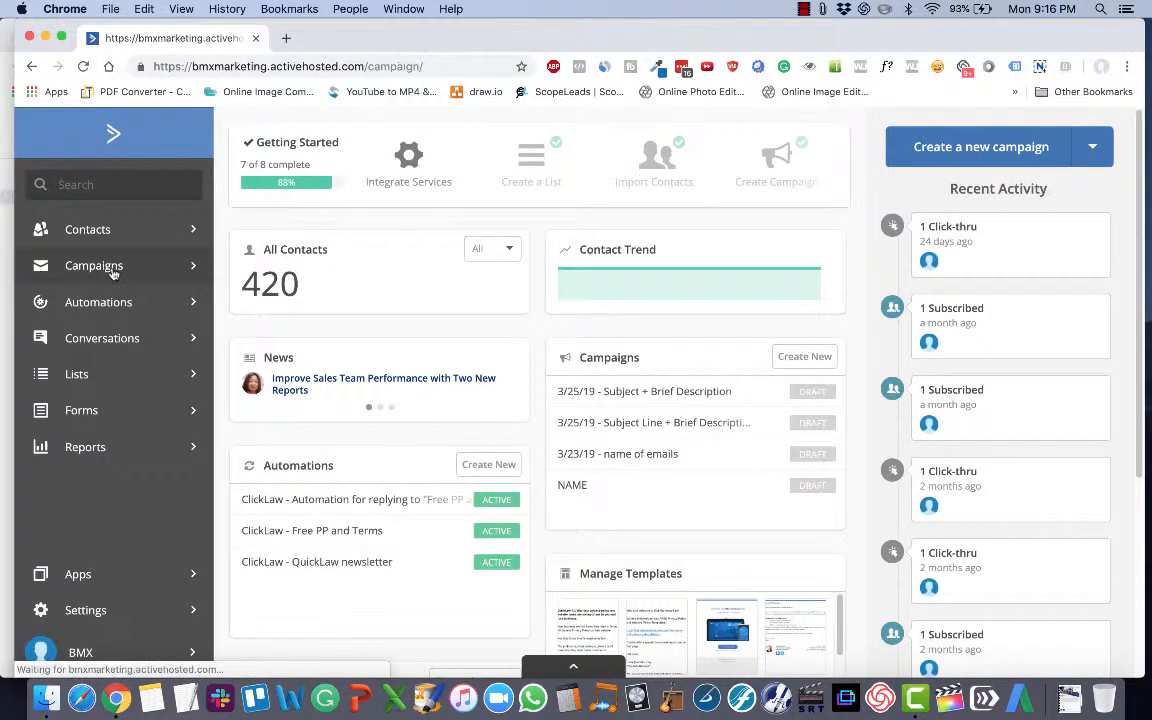
Start a new campaign from the Campaigns list.
{"action": "left_click", "coordinate": [93, 265]}
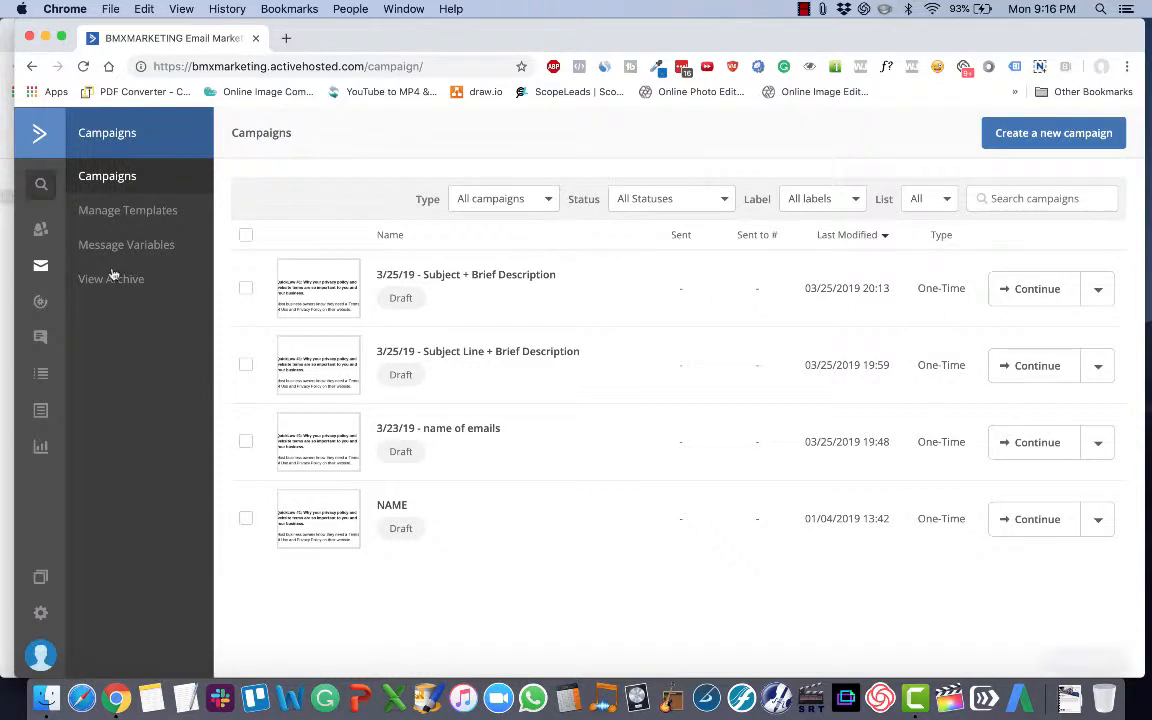
{"action": "left_click", "coordinate": [1053, 132]}
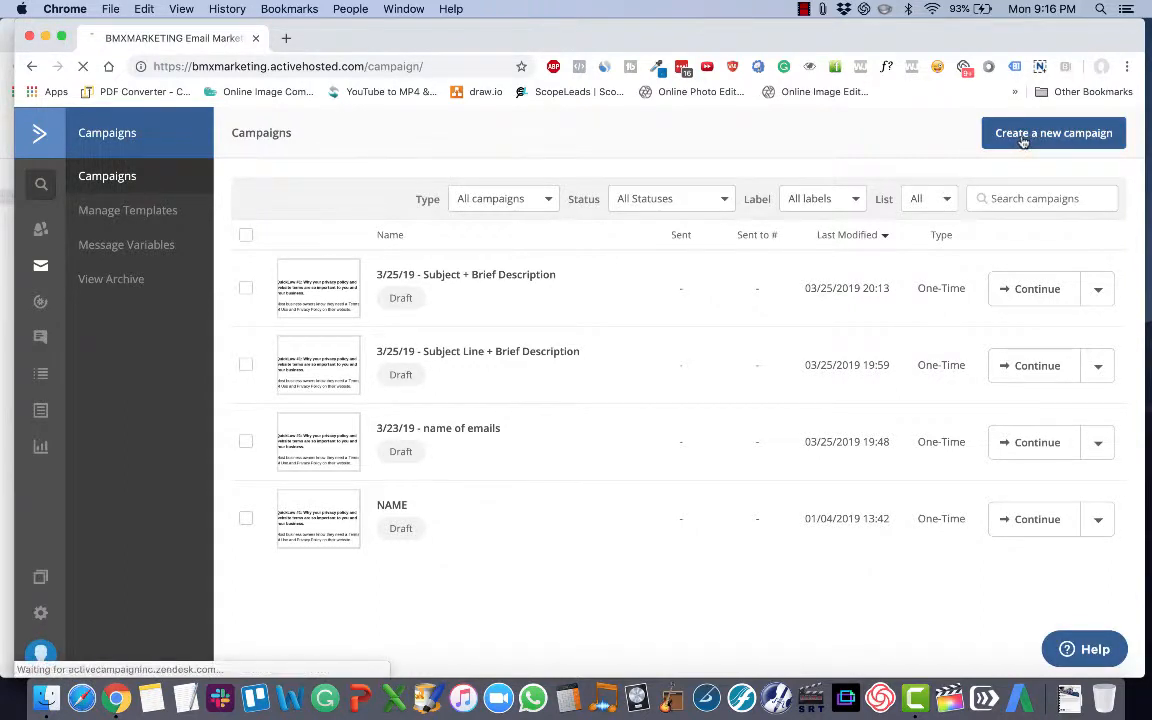
{"action": "left_click", "coordinate": [1053, 132]}
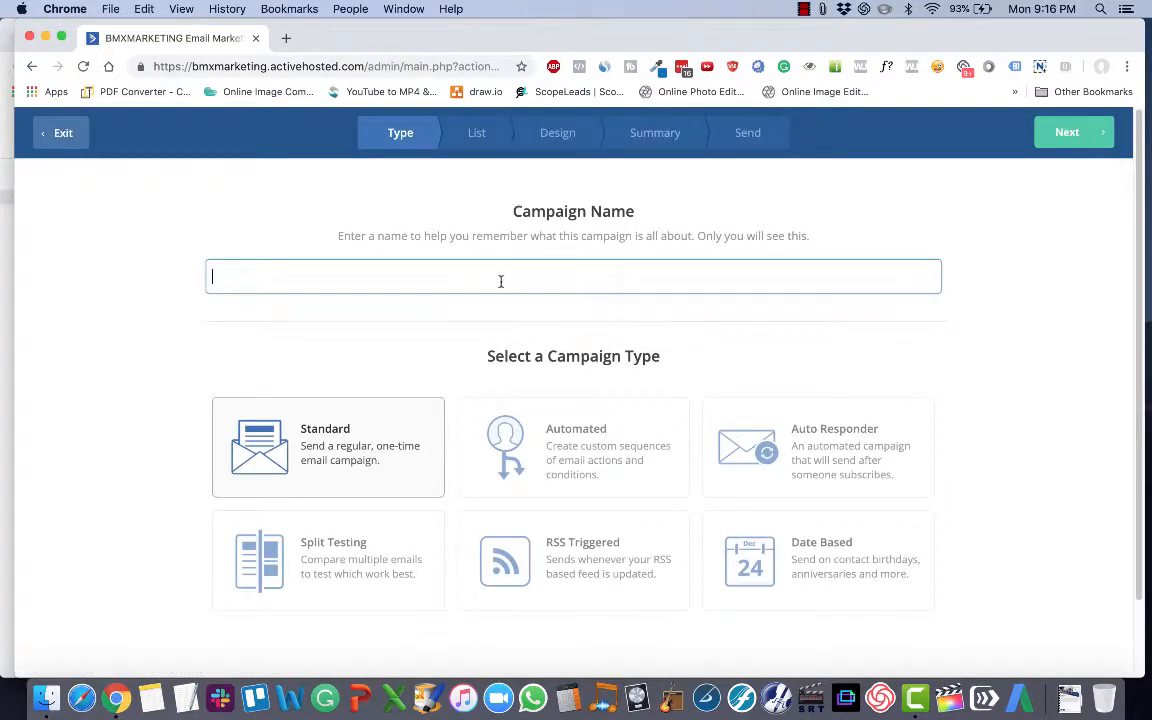
Name the Standard campaign '3/25/19 - Brief Description of the Email'.
{"action": "type", "text": "3/25/19 -"}
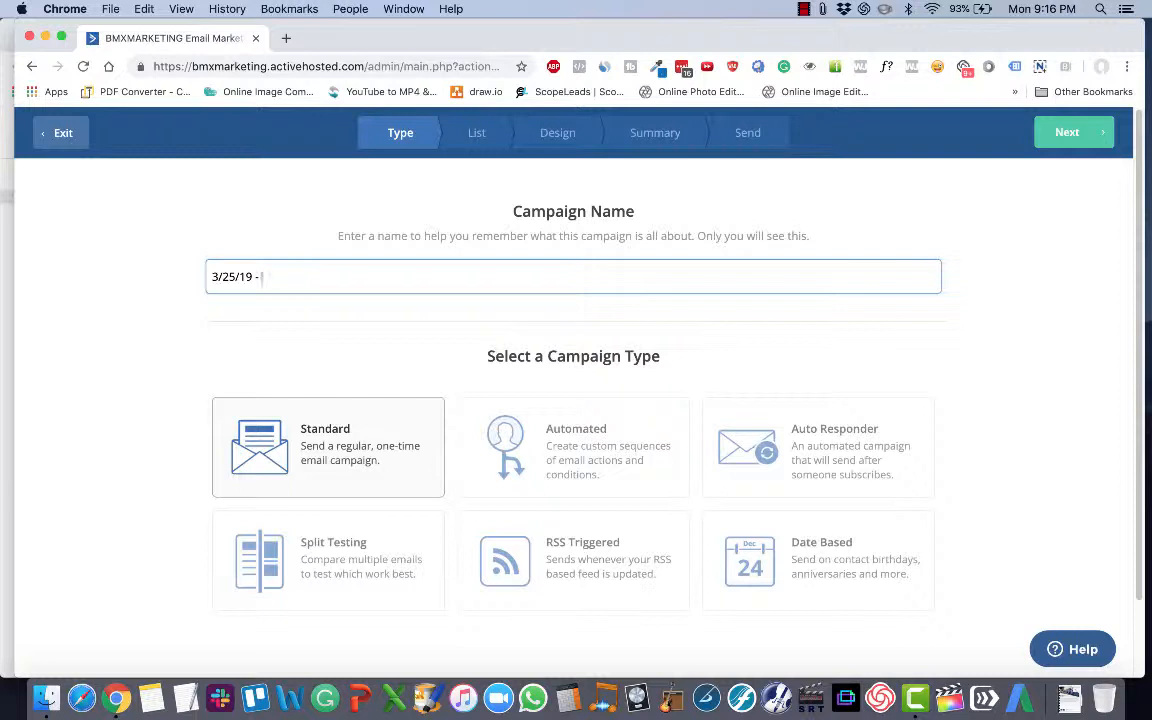
{"action": "type", "text": "Subject"}
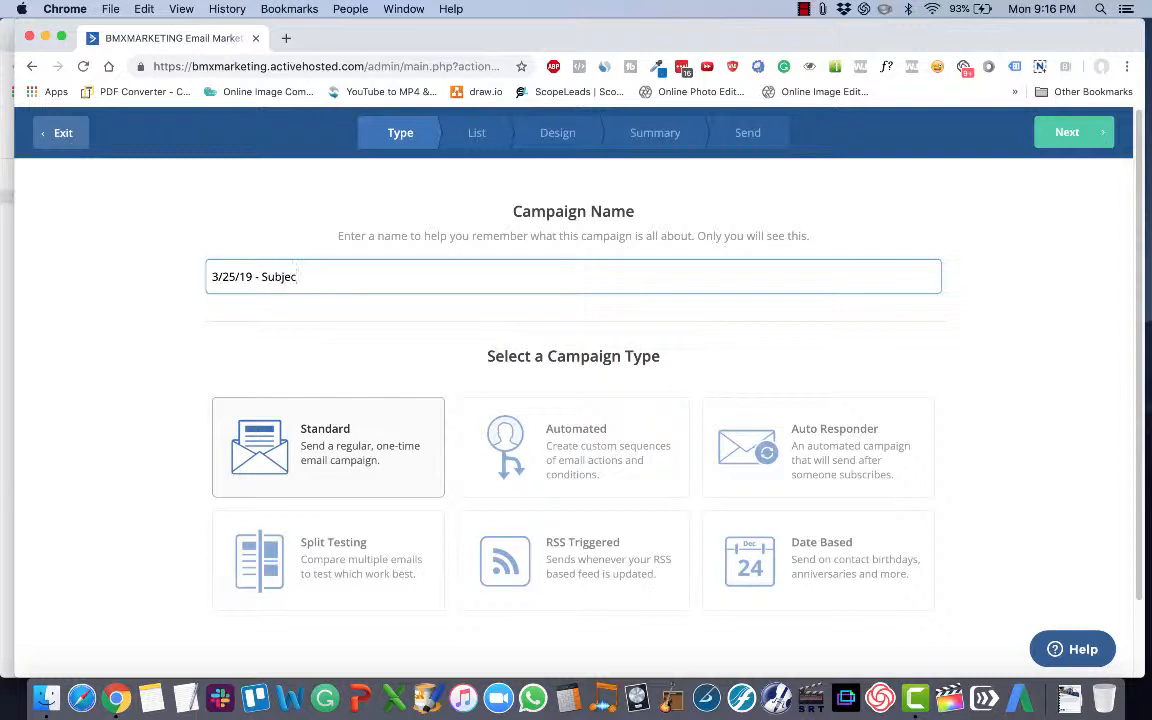
{"action": "type", "text": "Brief"}
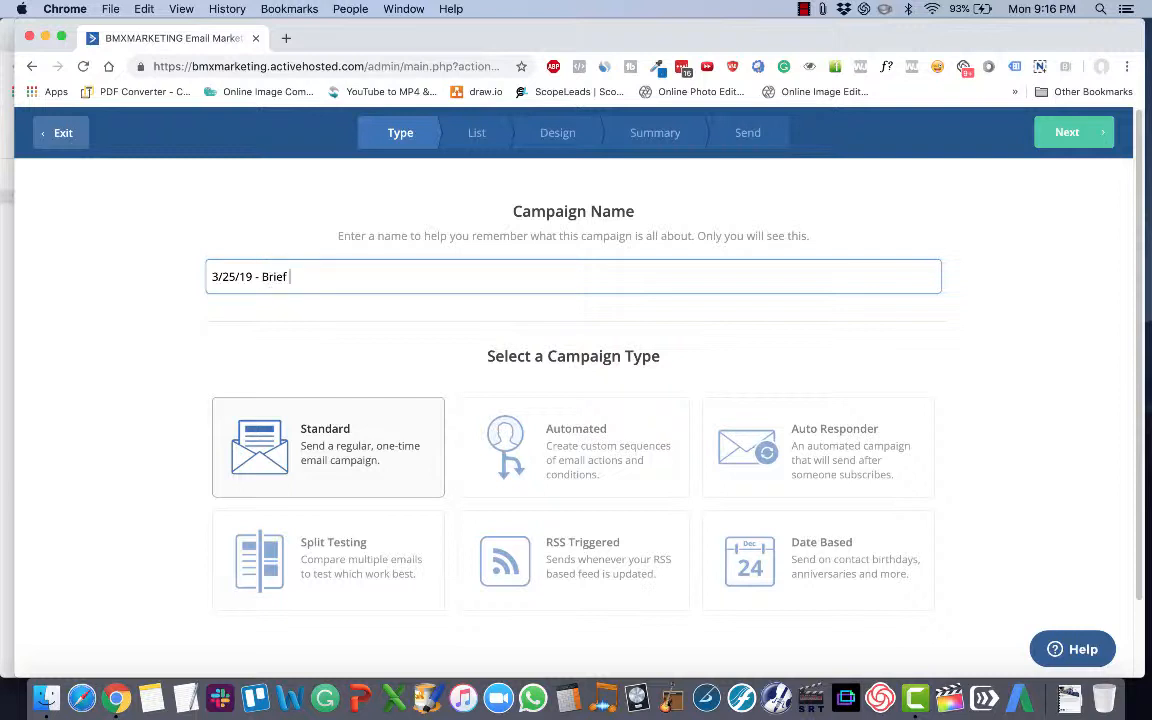
{"action": "type", "text": "Descript"}
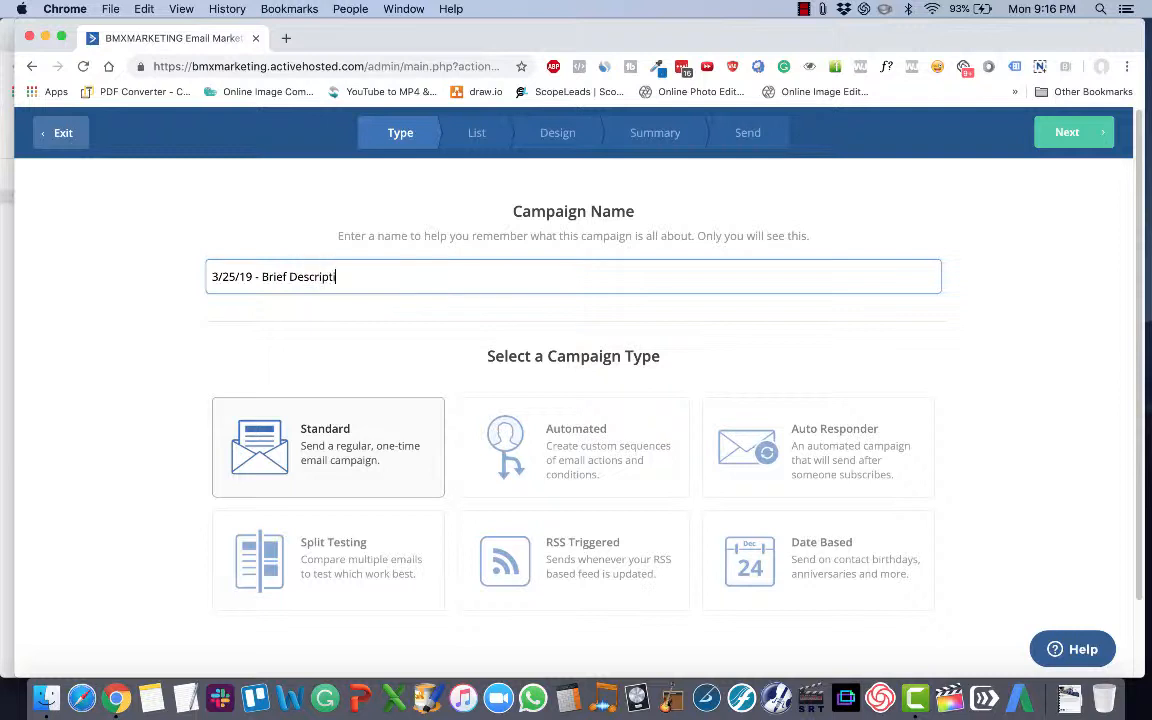
{"action": "type", "text": "ion of the Email"}
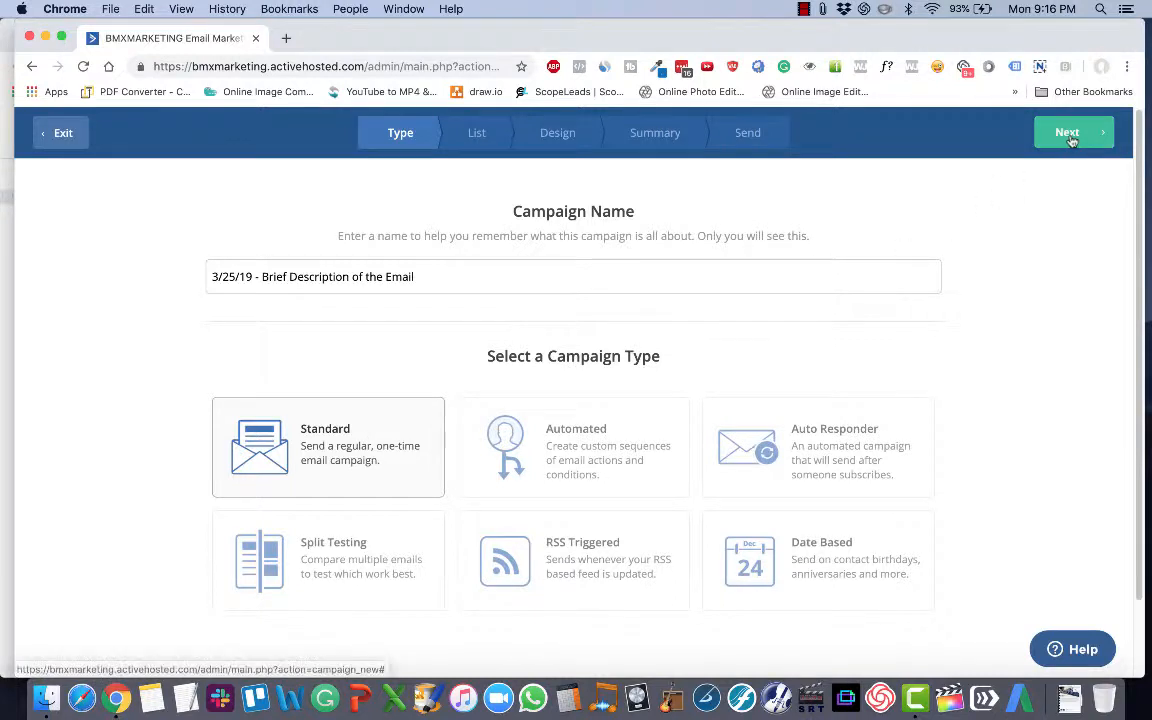
Send to the BMX Marketing Main List and continue to the templates gallery.
{"action": "left_click", "coordinate": [1067, 132]}
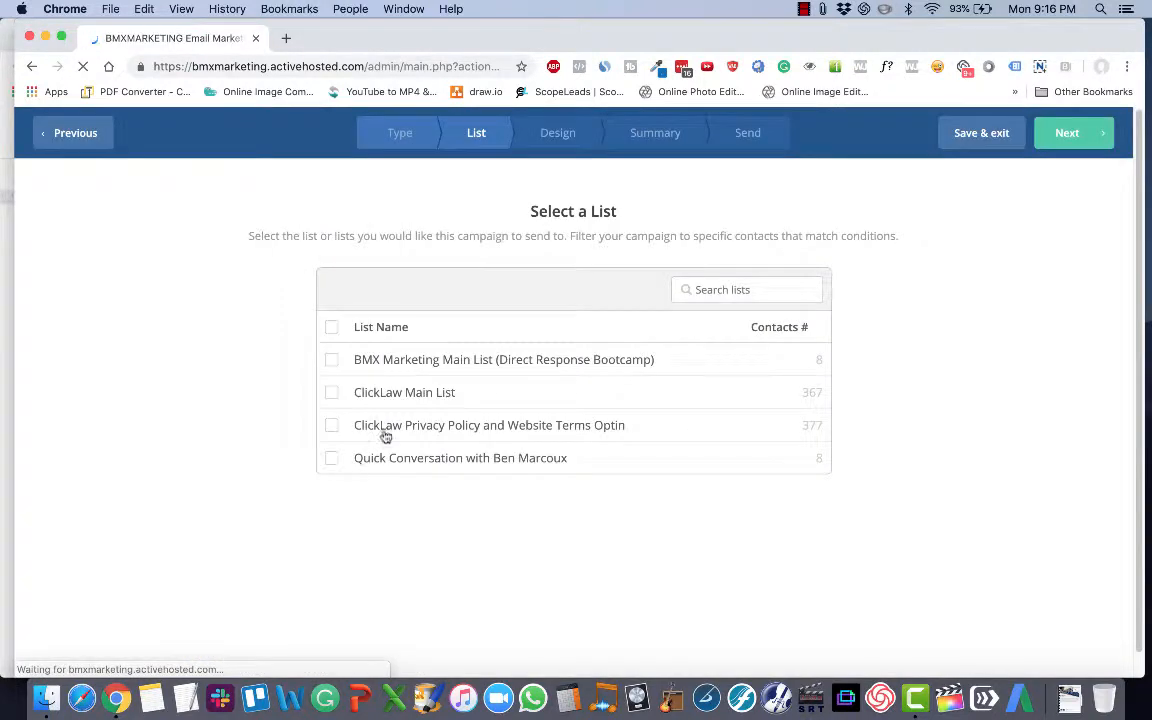
{"action": "left_click", "coordinate": [331, 359]}
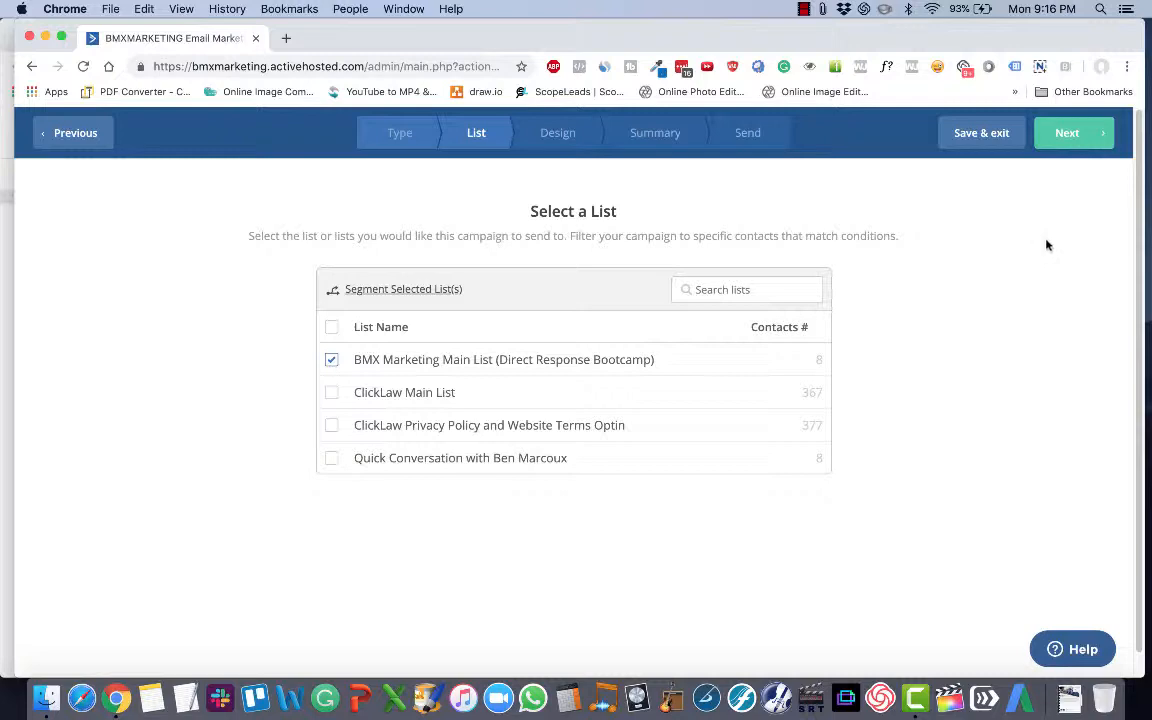
{"action": "left_click", "coordinate": [1067, 132]}
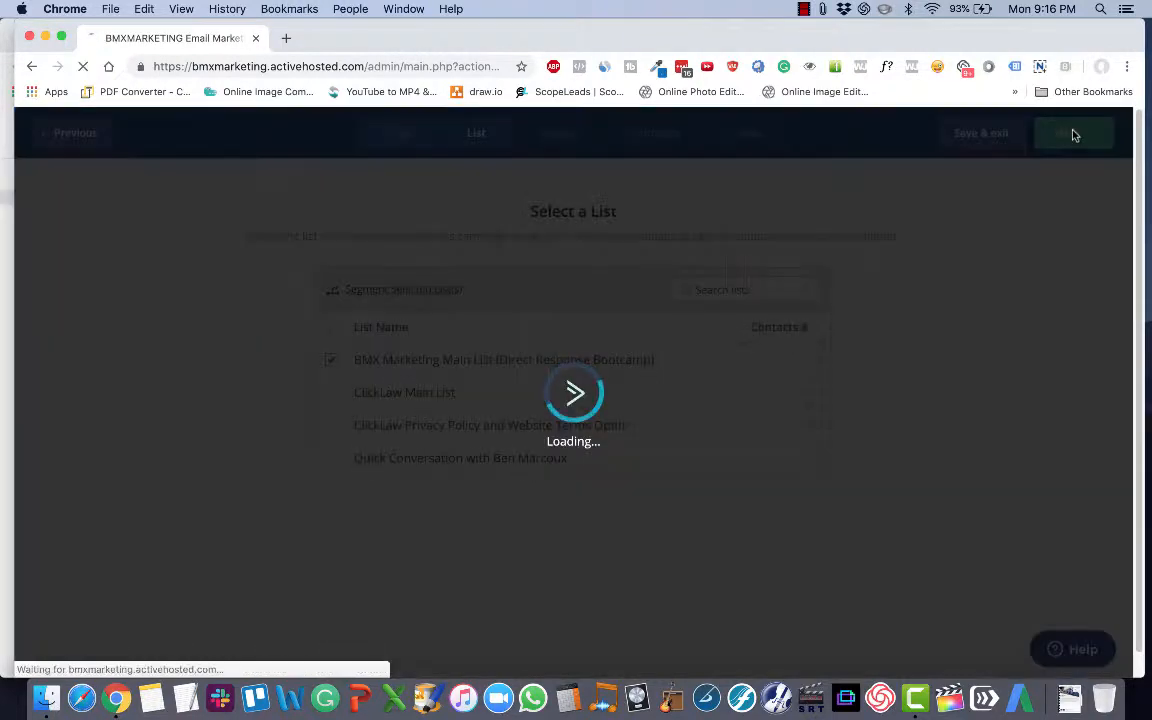
{"action": "left_click", "coordinate": [1072, 132]}
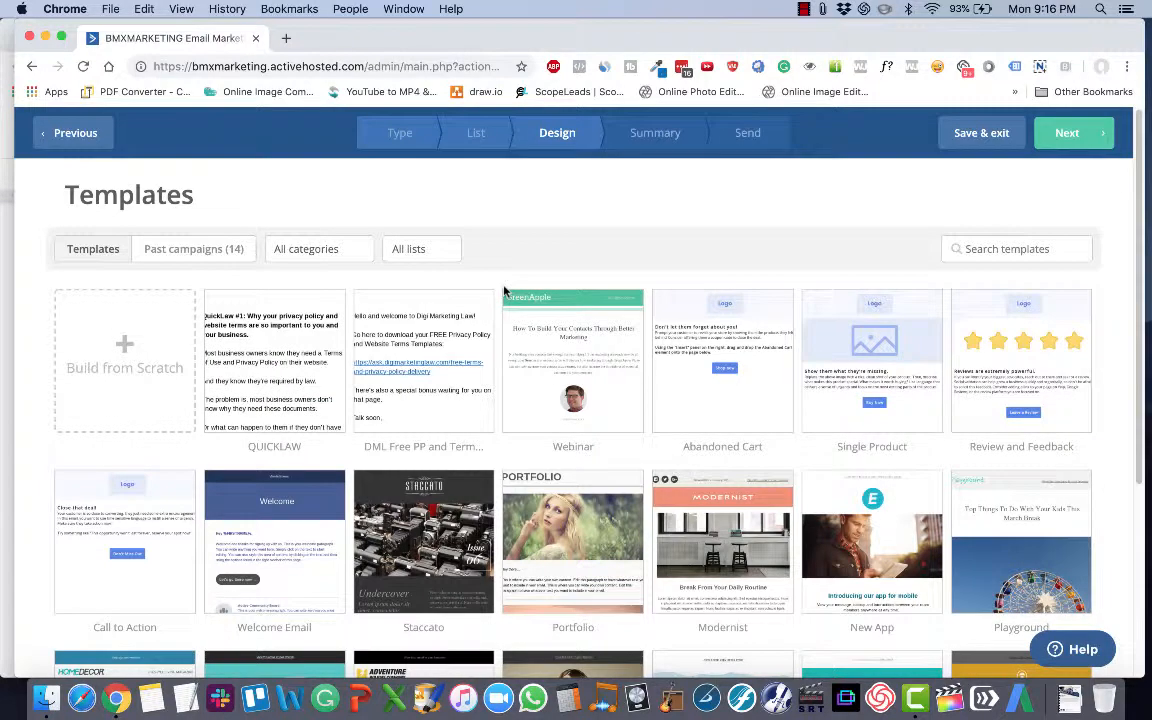
{"action": "mouse_move", "coordinate": [540, 210]}
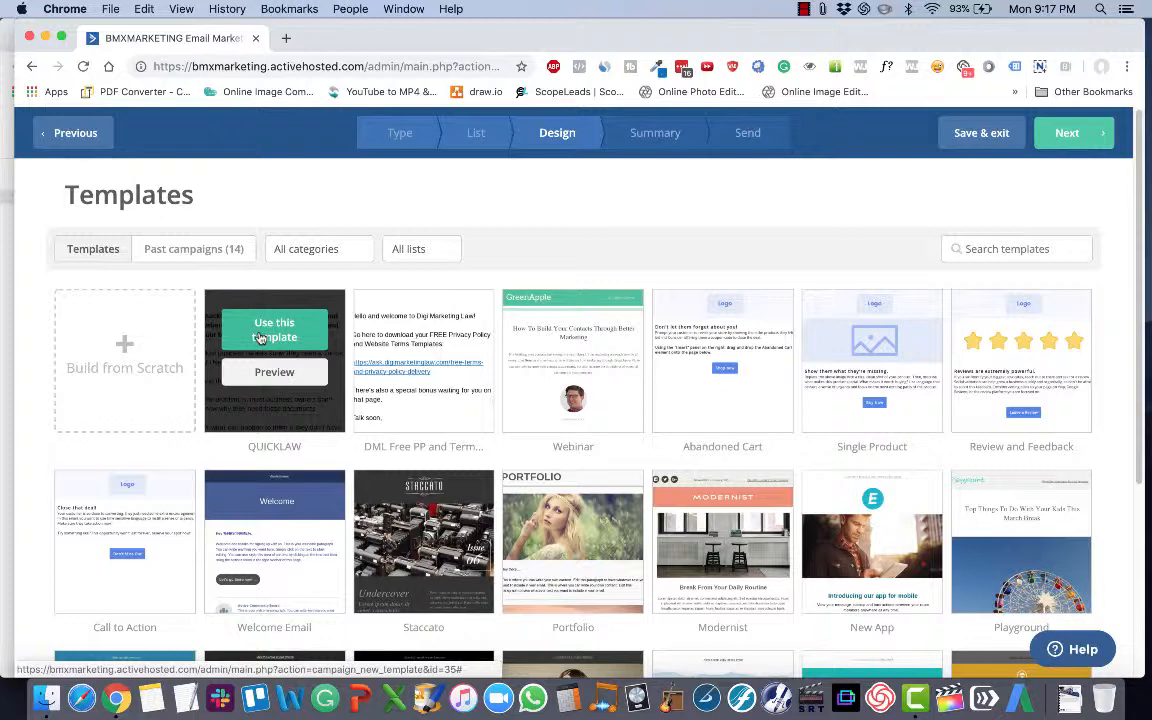
Pick the QUICKLAW template and confirm sender details with subject 'Catchy Subject'.
{"action": "left_click", "coordinate": [274, 328]}
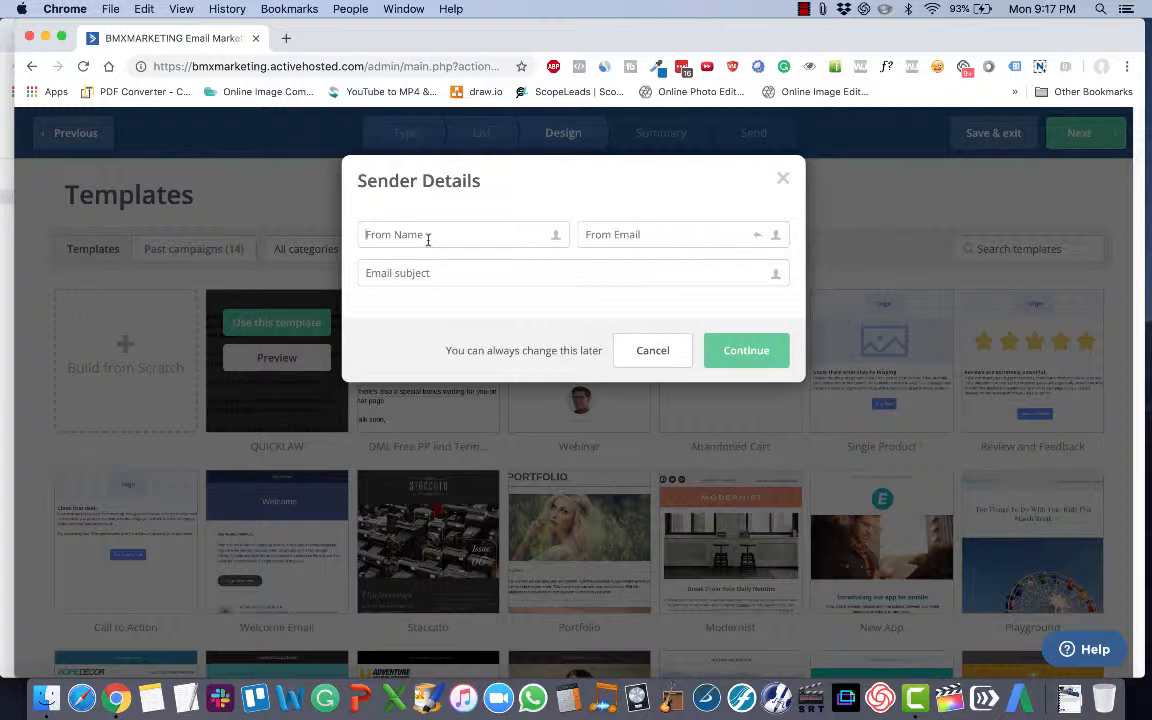
{"action": "type", "text": "Ben MAr"}
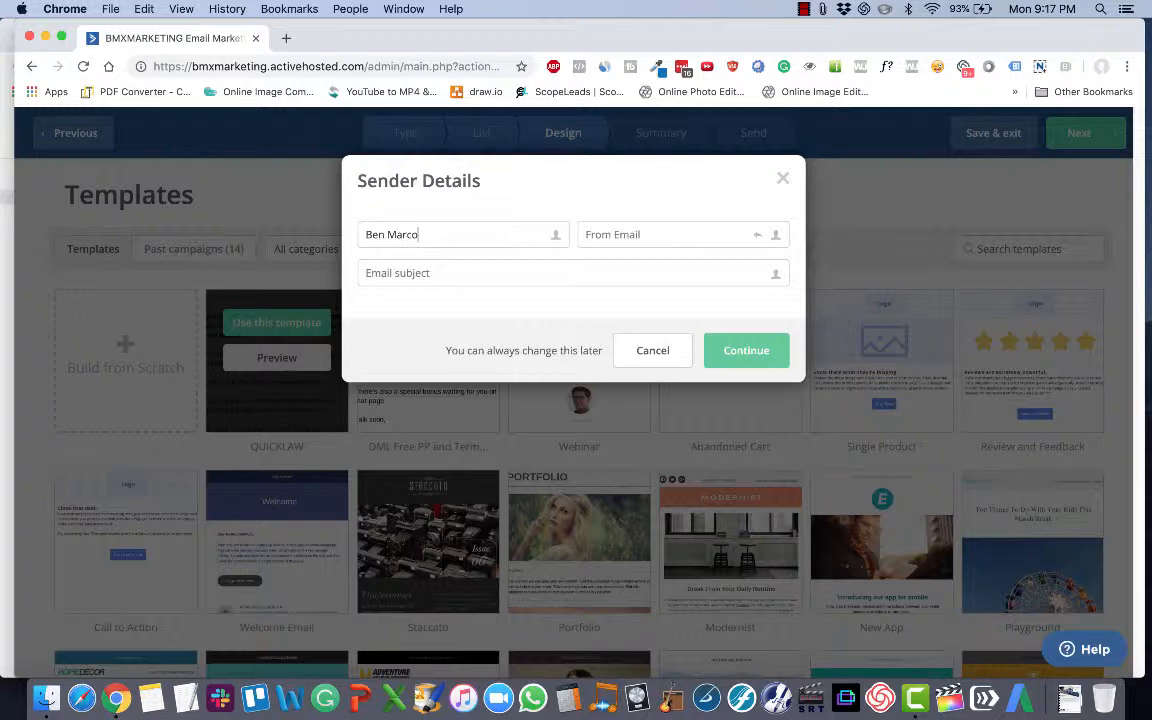
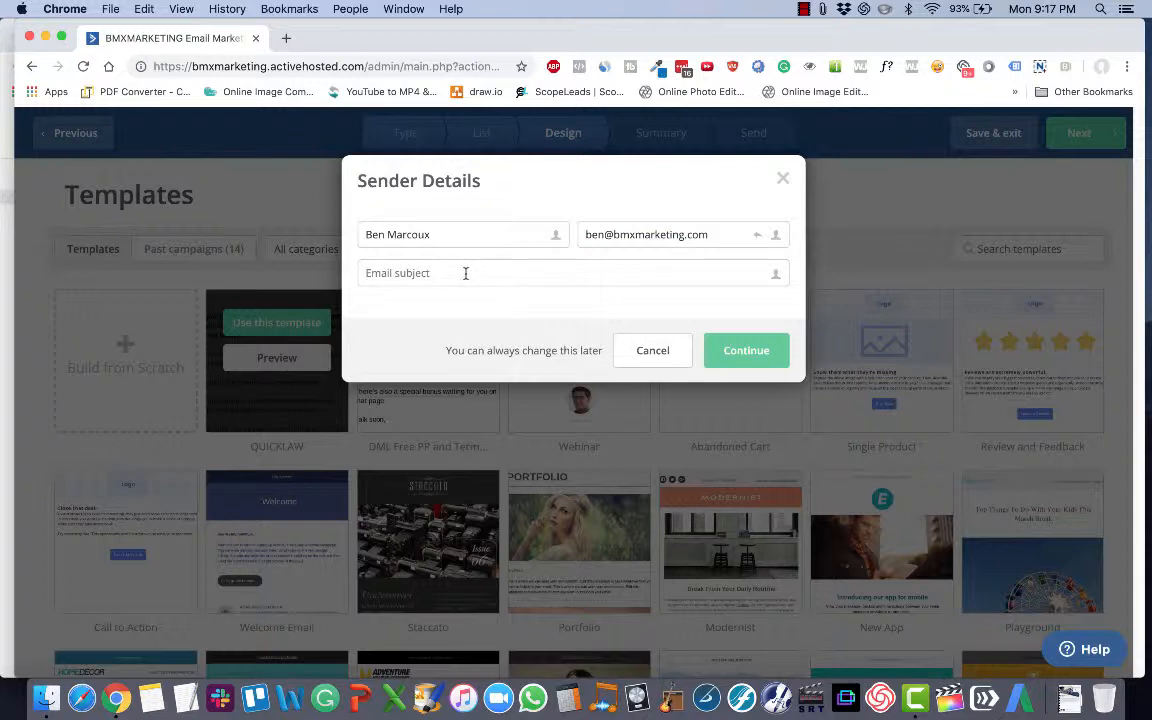
{"action": "type", "text": "C"}
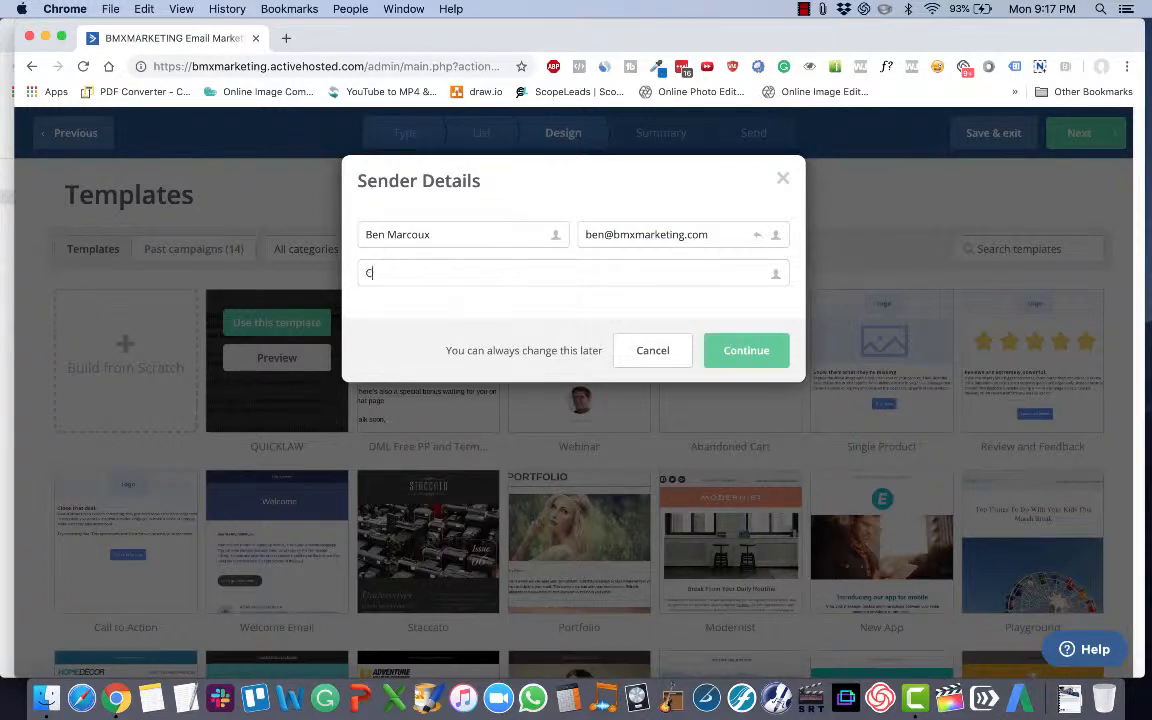
{"action": "type", "text": "atchy Subject"}
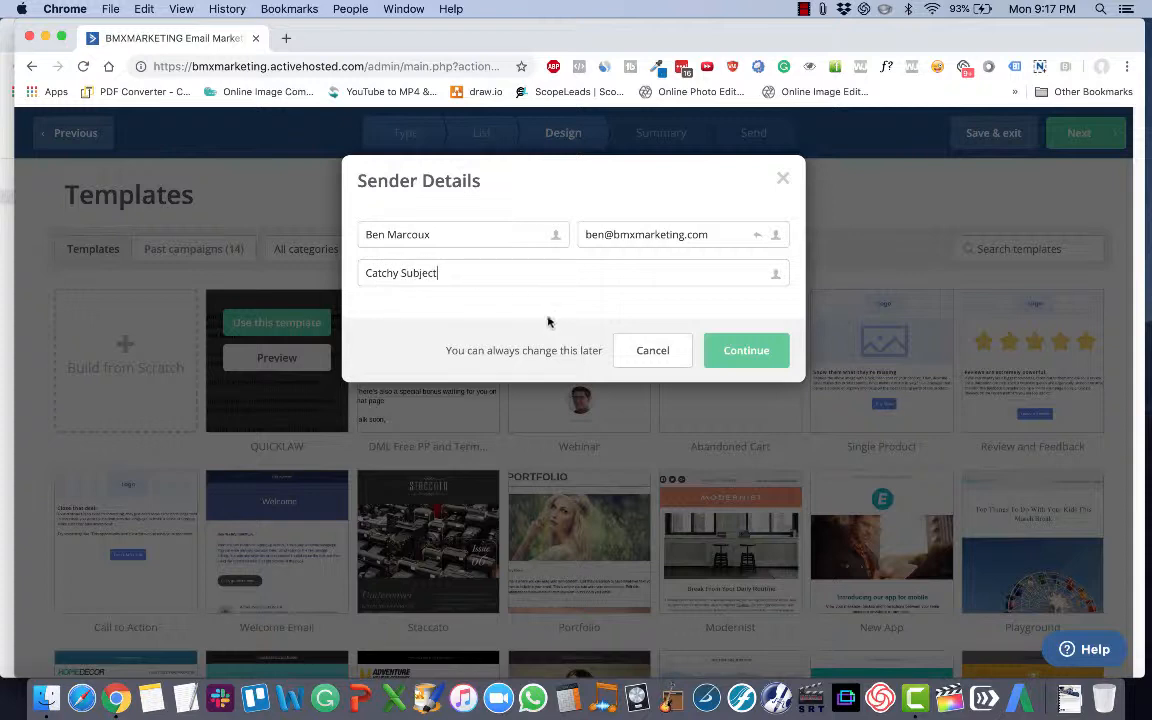
{"action": "left_click", "coordinate": [746, 350]}
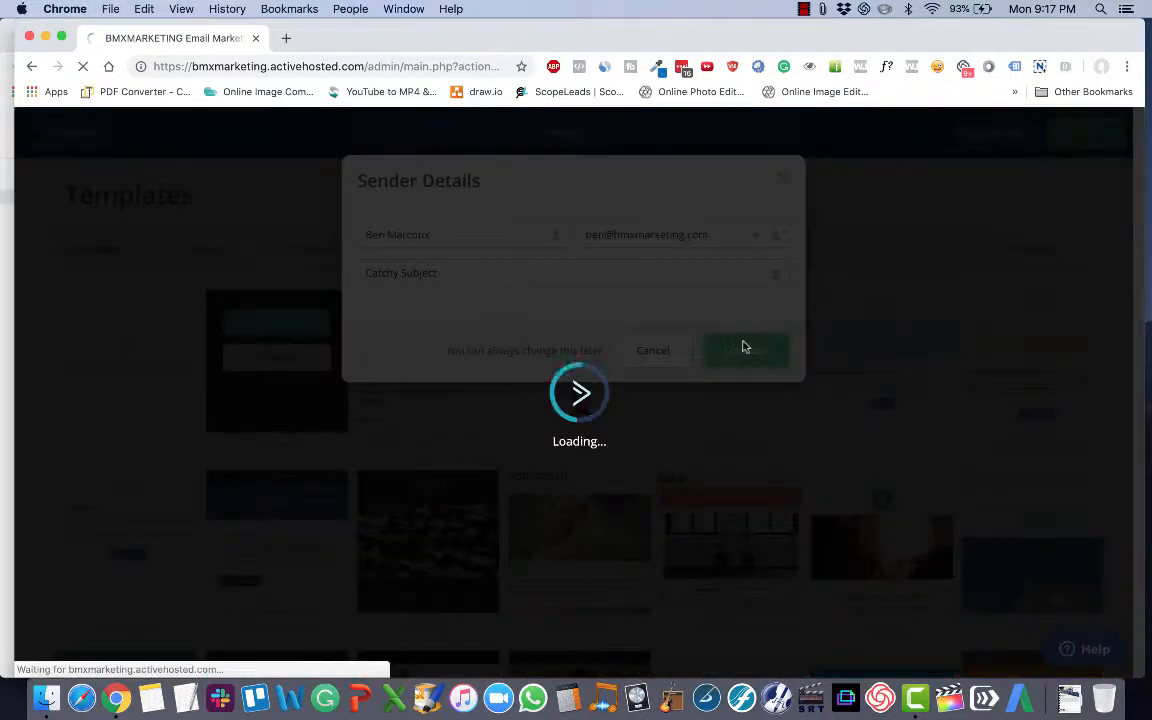
Review the QuickLaw #1 email in the designer and bring up campaign Settings.
{"action": "left_click", "coordinate": [745, 350]}
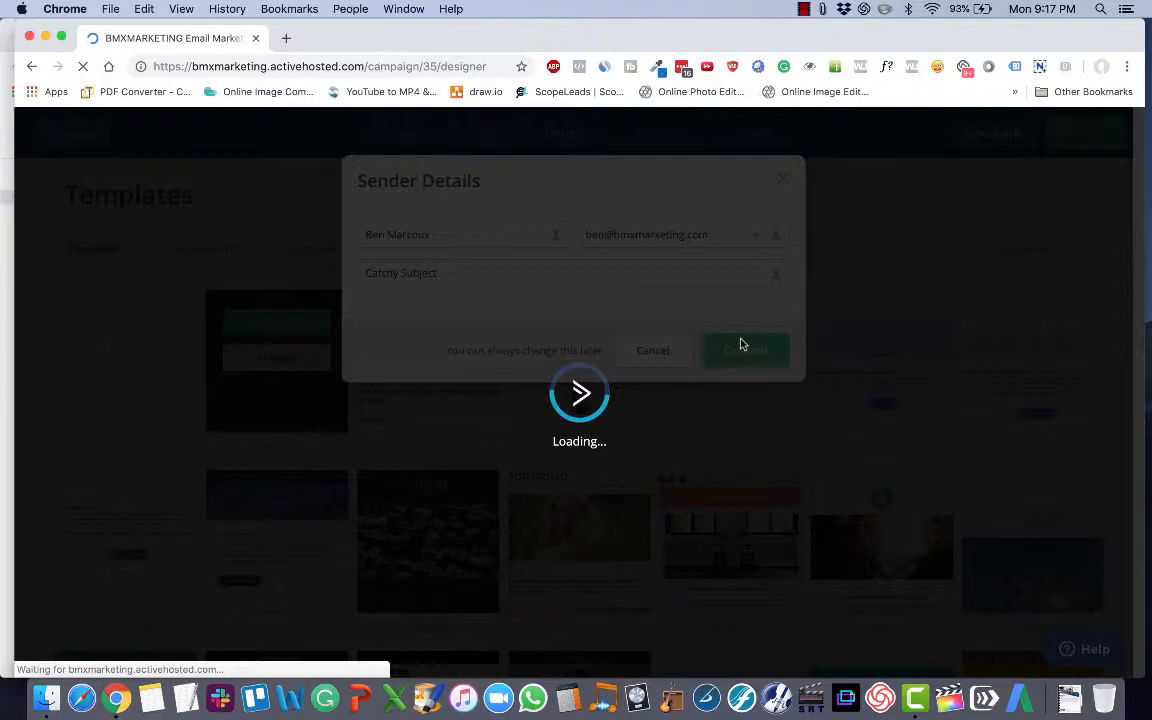
{"action": "left_click", "coordinate": [745, 350]}
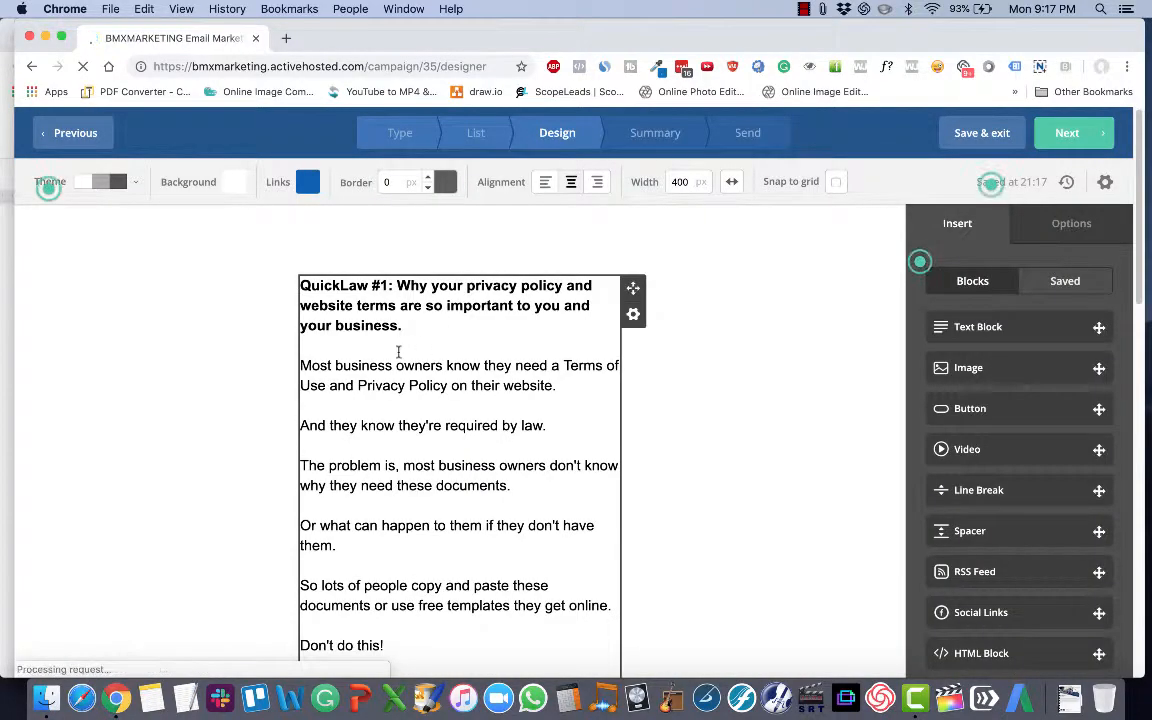
{"action": "scroll", "scroll_direction": "down", "scroll_amount": 3}
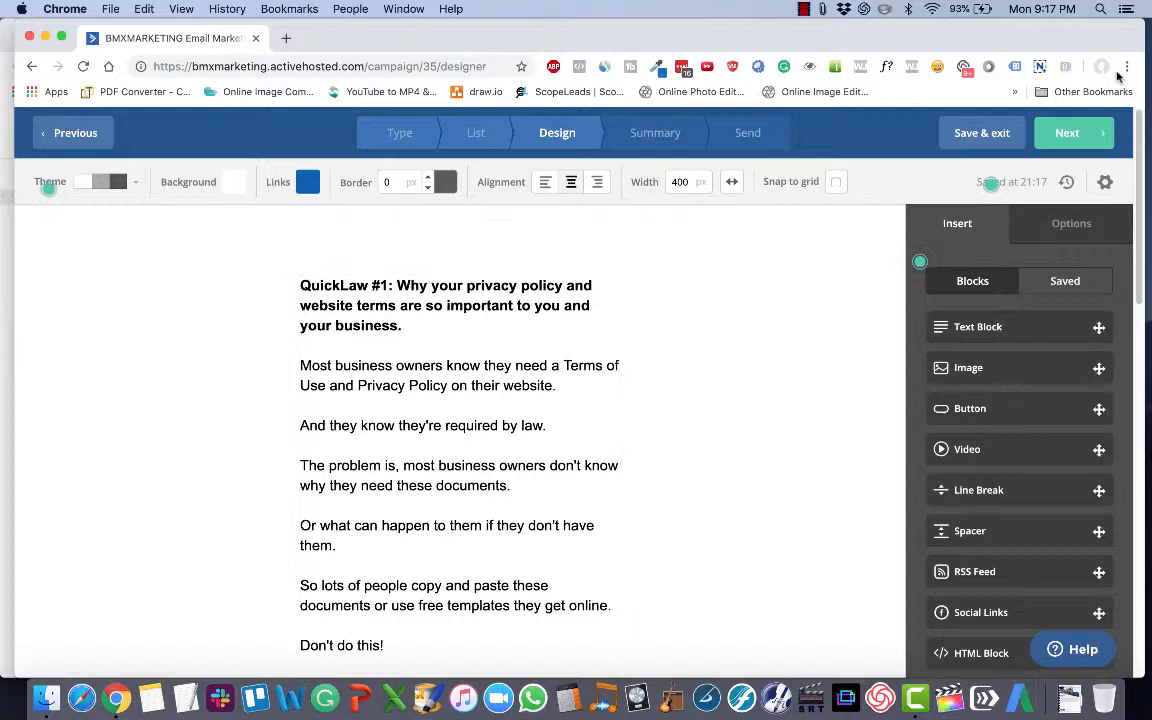
{"action": "left_click", "coordinate": [1105, 181]}
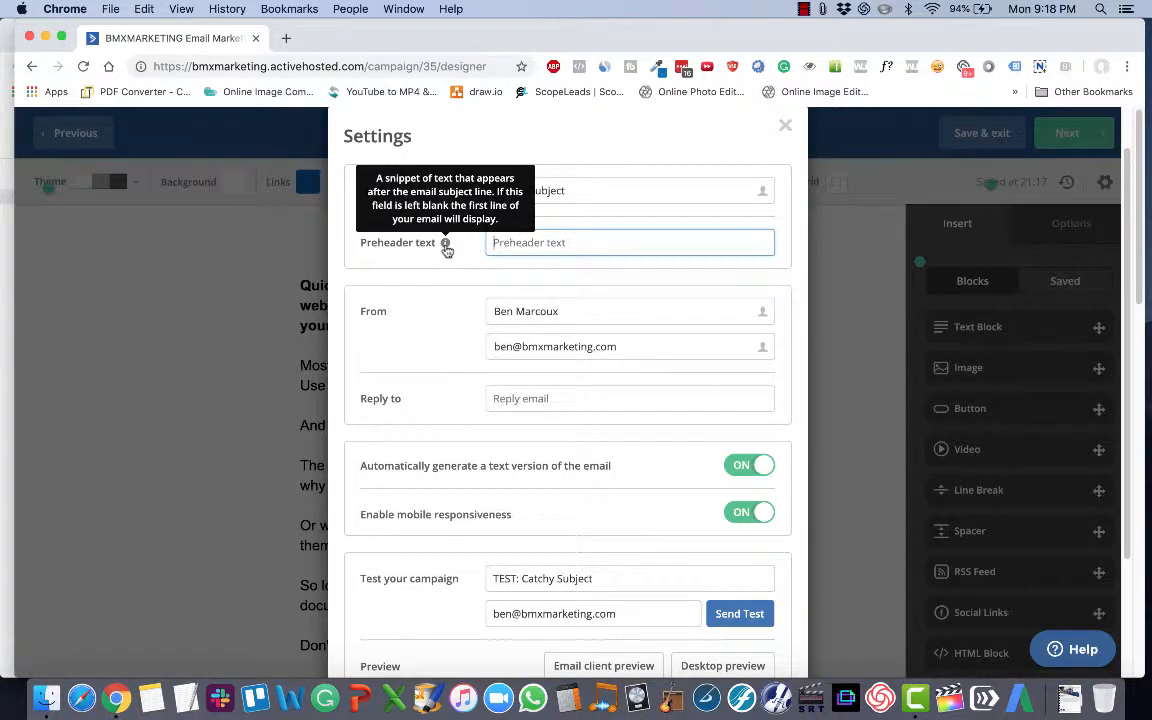
{"action": "type", "text": "Catch"}
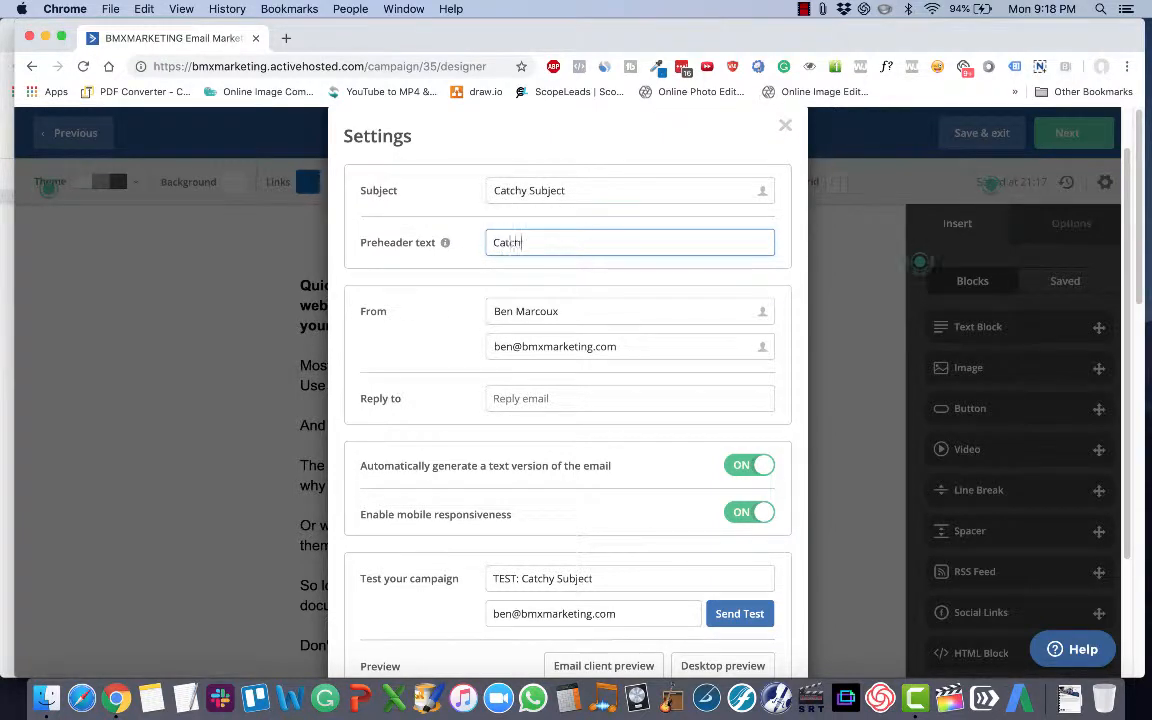
{"action": "type", "text": "Catchy First Line/"}
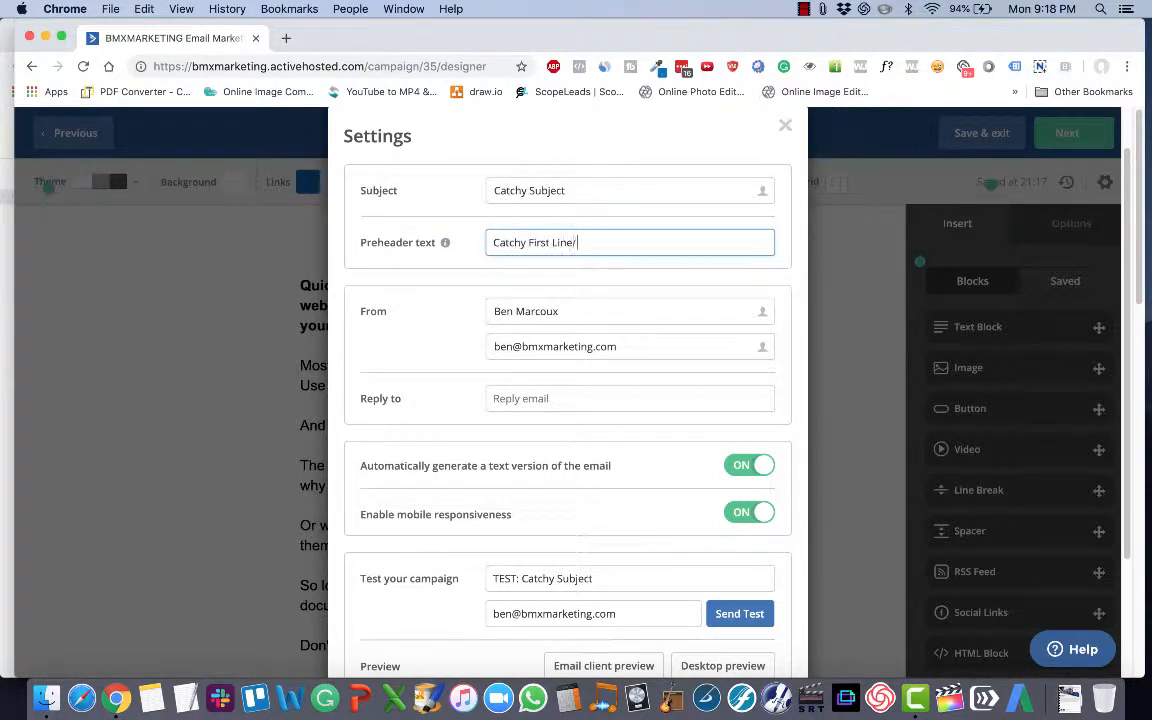
{"action": "type", "text": "Op"}
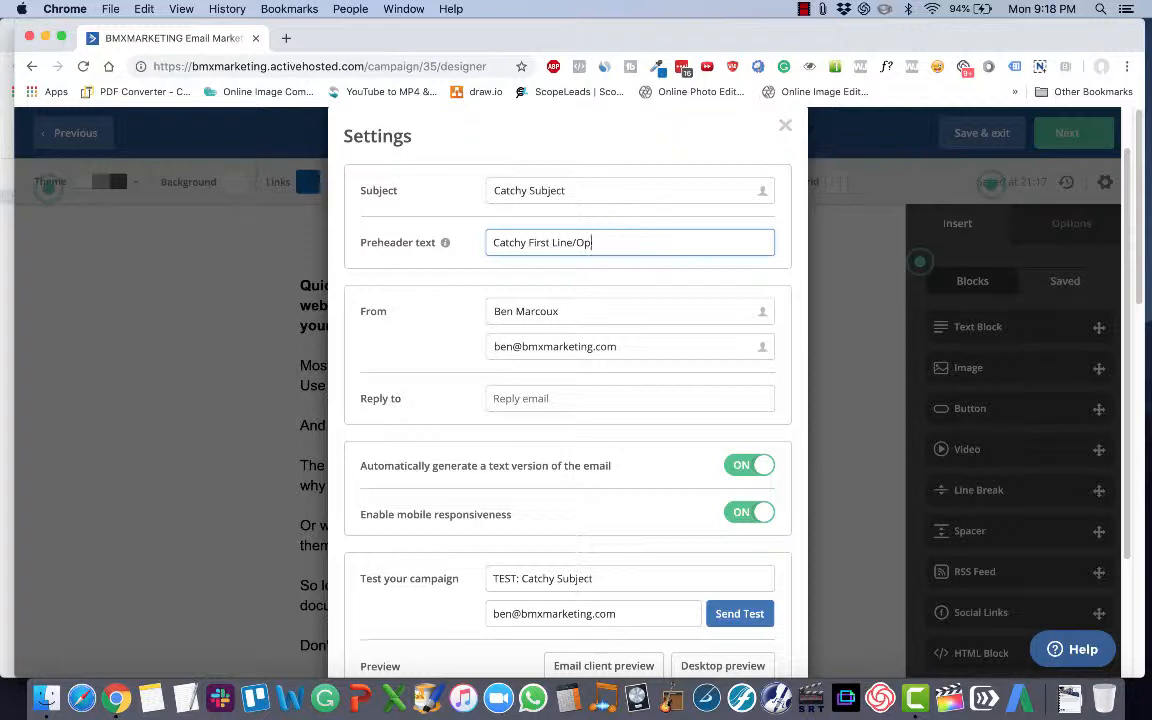
{"action": "type", "text": "Pre Text"}
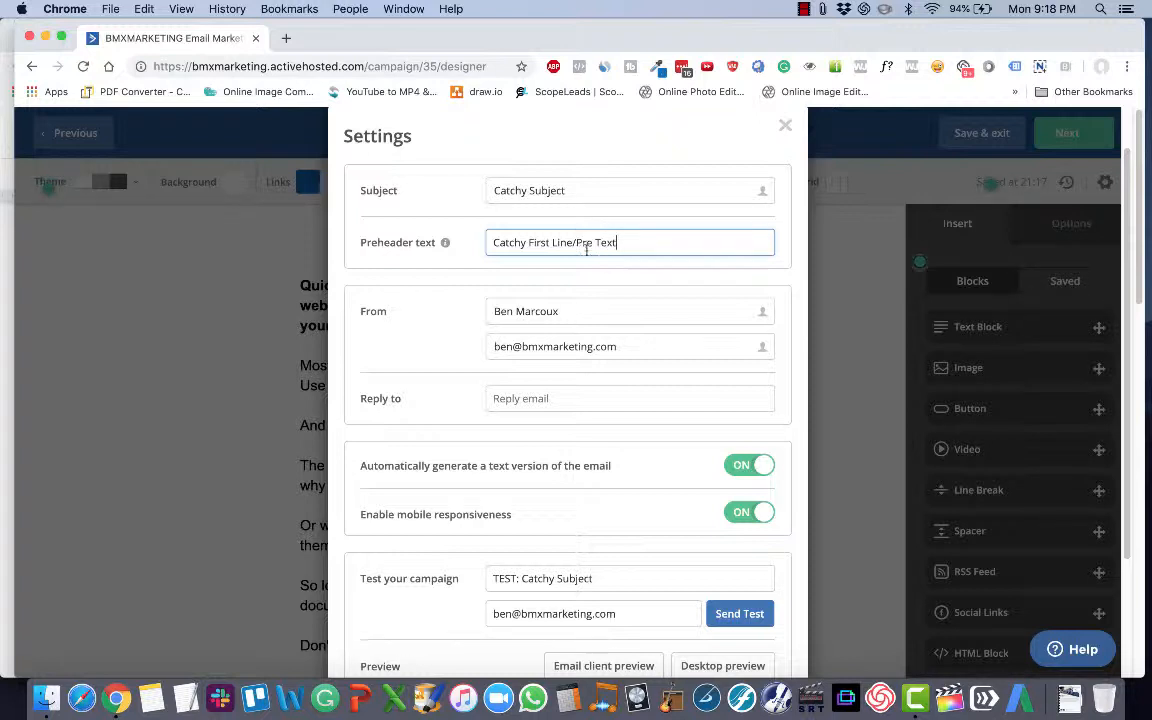
{"action": "type", "text": "Catchy Pre Text"}
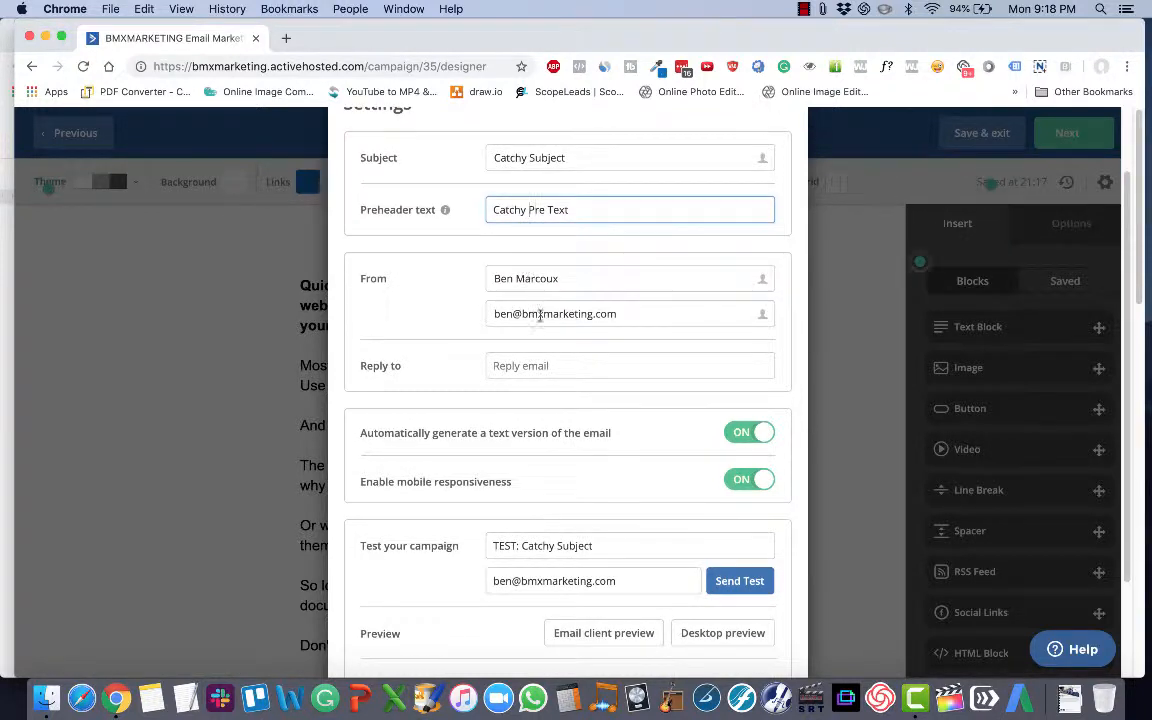
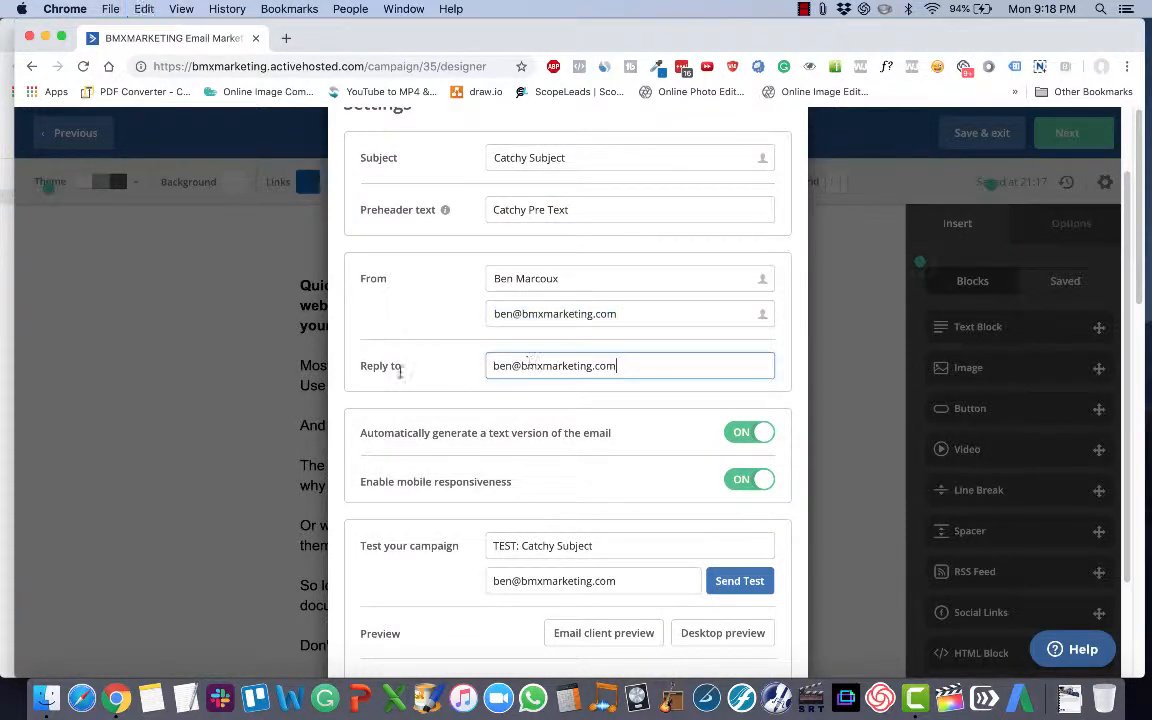
Close the settings and proceed to the Campaign Summary page.
{"action": "scroll", "scroll_direction": "down", "scroll_amount": 3}
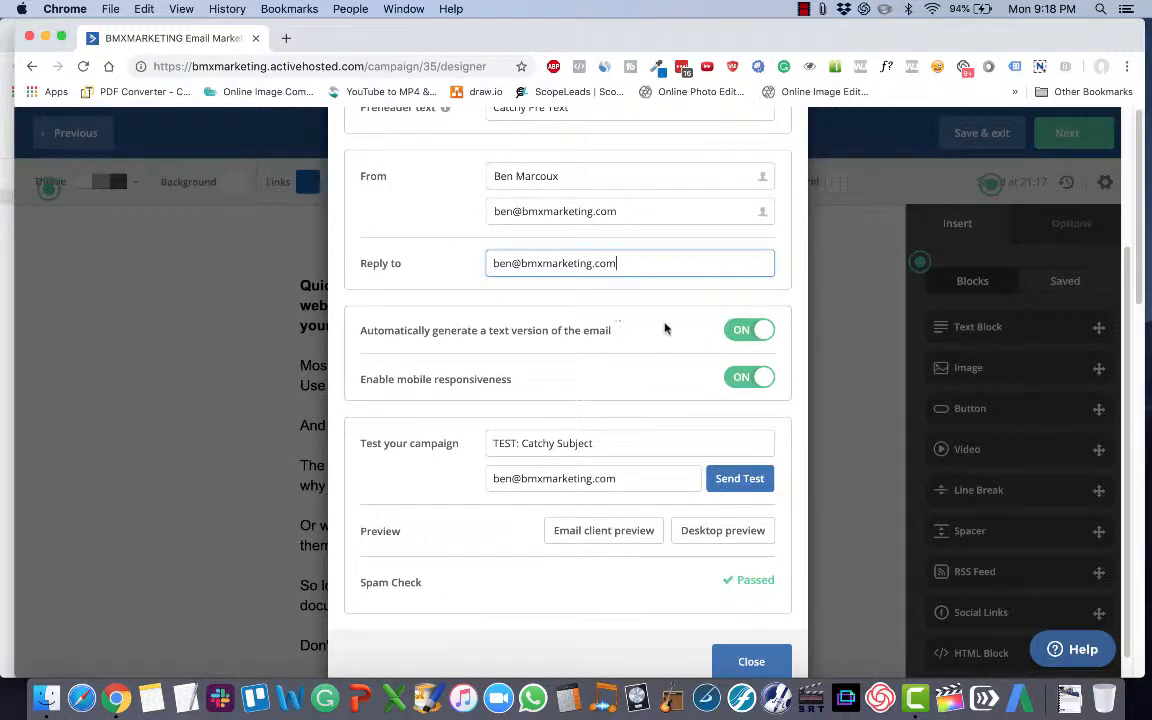
{"action": "mouse_move", "coordinate": [655, 300]}
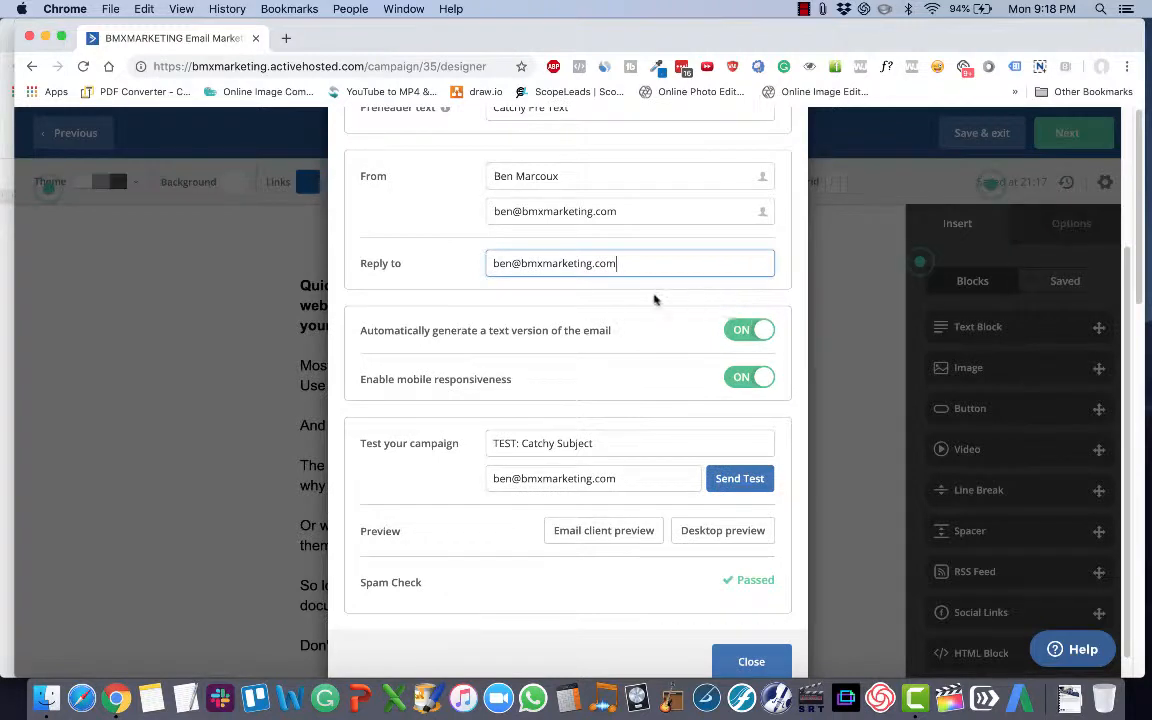
{"action": "mouse_move", "coordinate": [590, 382]}
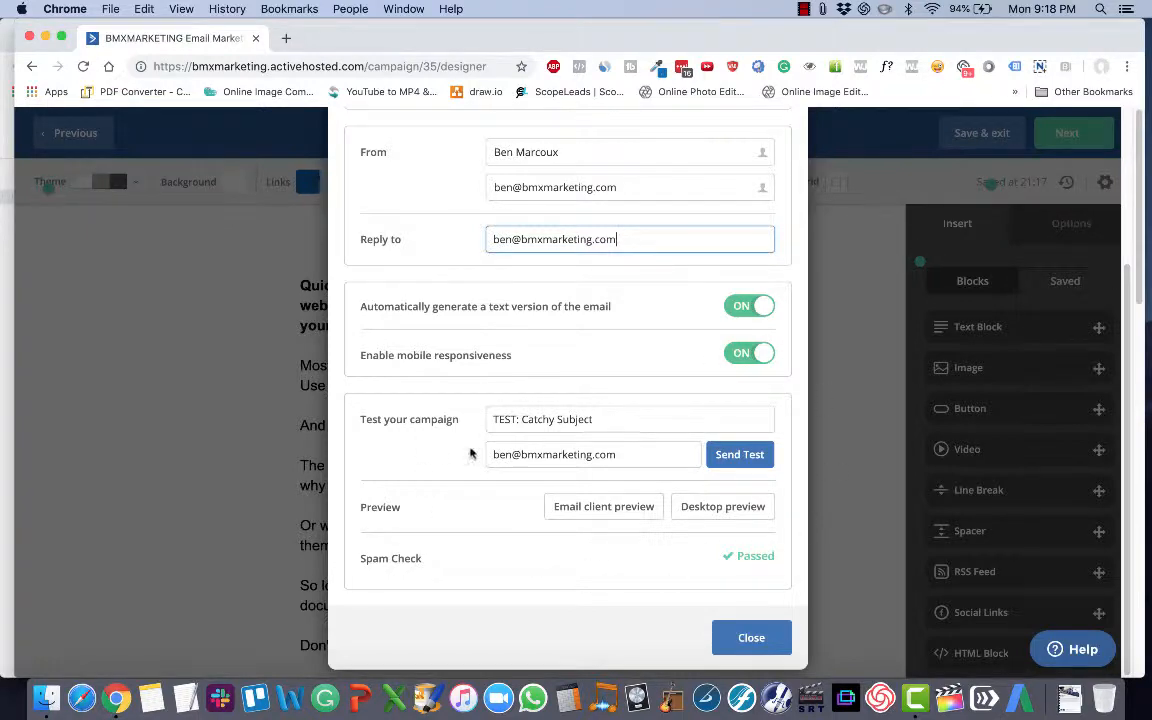
{"action": "left_click", "coordinate": [751, 637]}
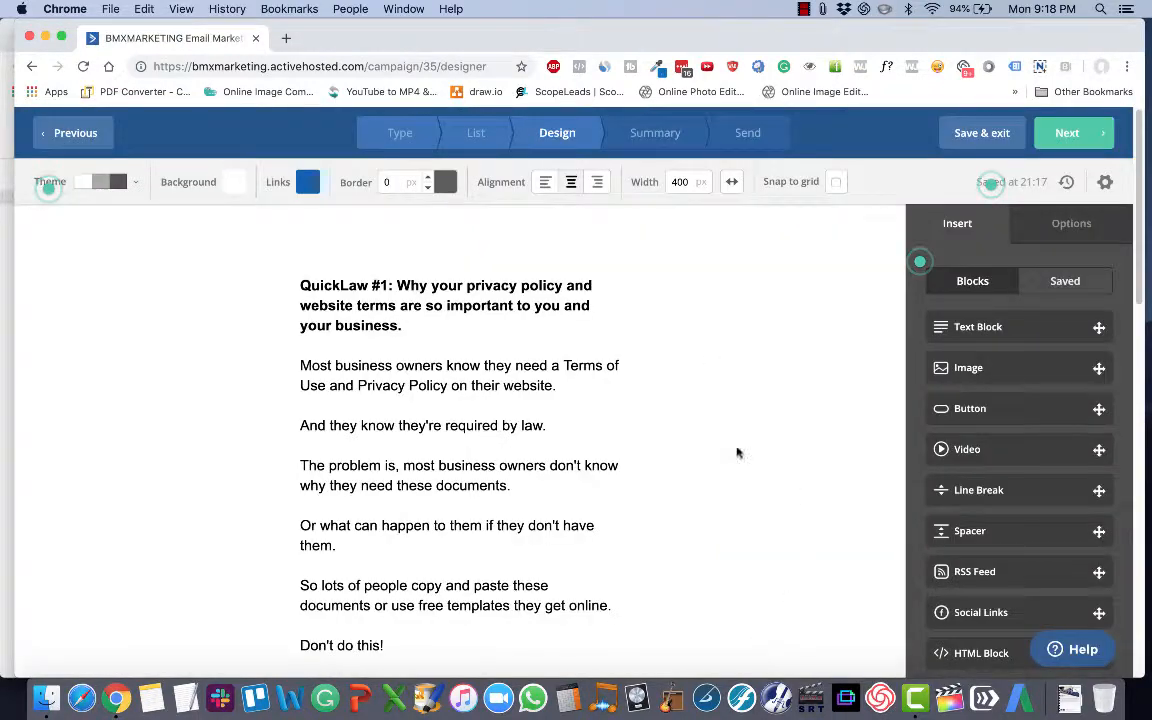
{"action": "left_click", "coordinate": [450, 400]}
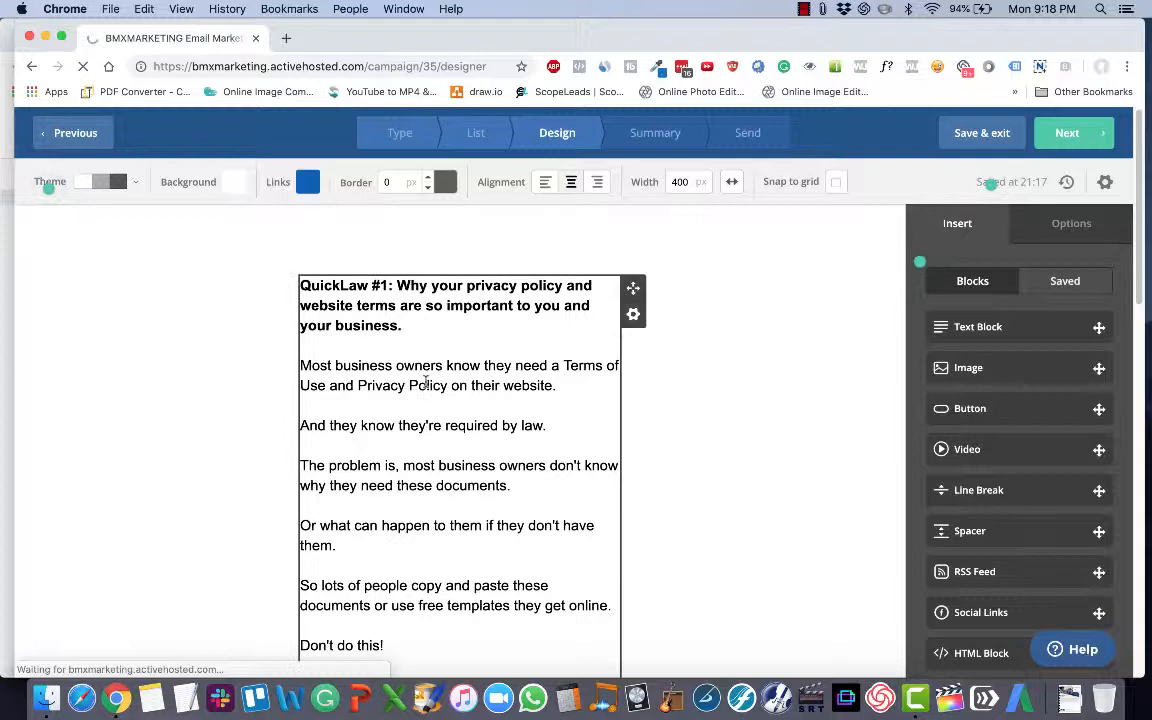
{"action": "left_click", "coordinate": [654, 132]}
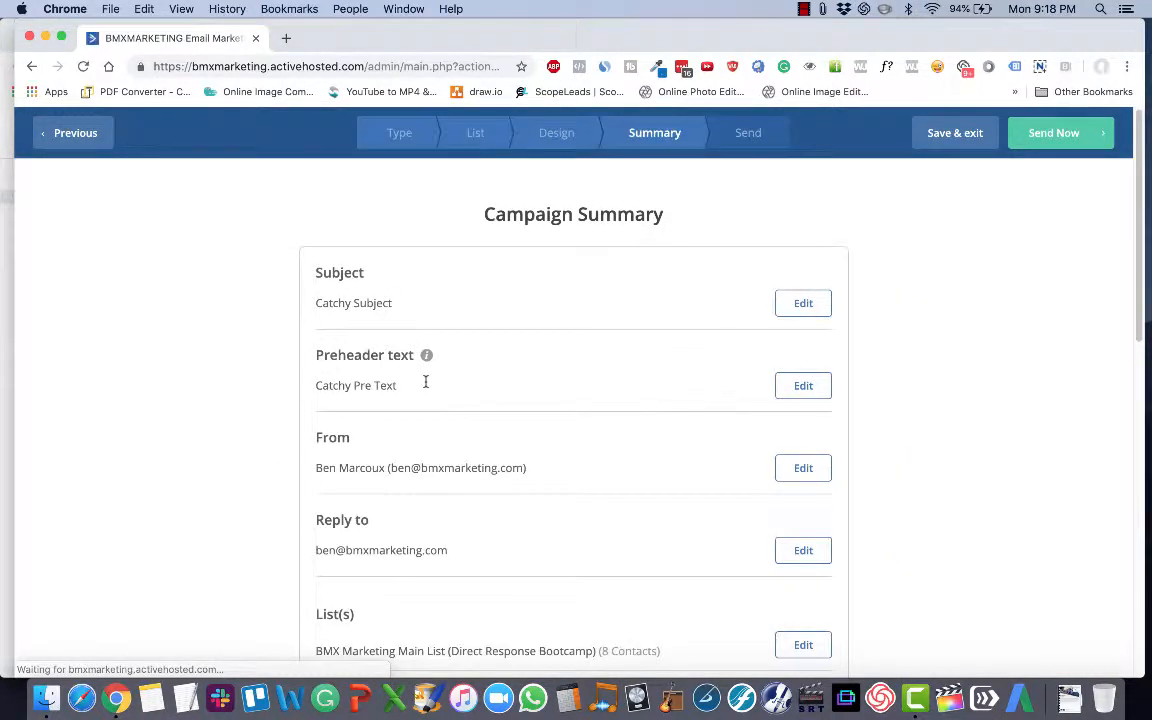
Enable Reply Tracking and Google Analytics, and set Campaign Archive to Private.
{"action": "scroll", "scroll_direction": "down", "scroll_amount": 3}
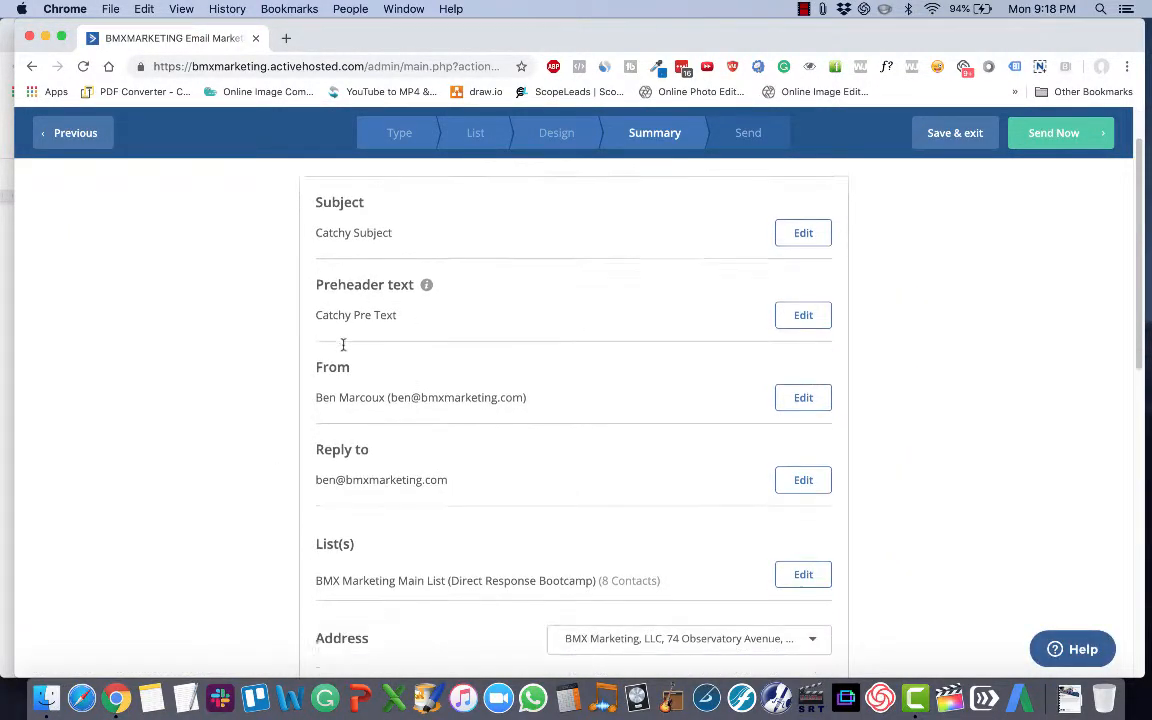
{"action": "scroll", "scroll_direction": "down", "scroll_amount": 3}
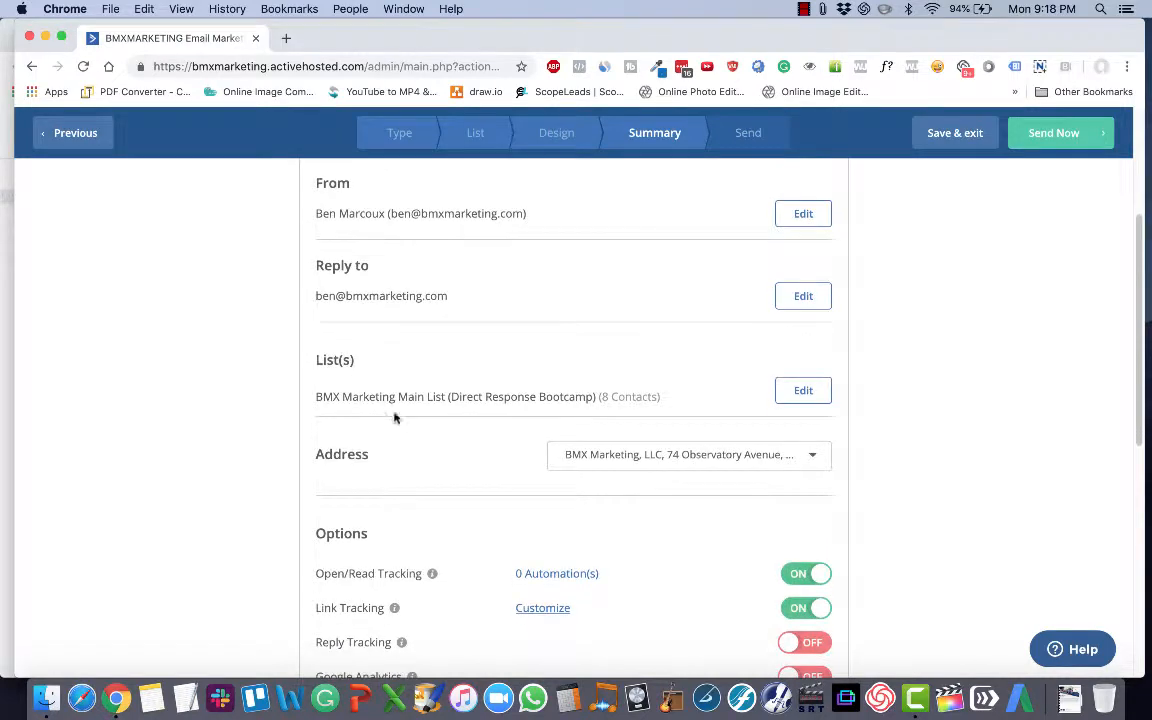
{"action": "mouse_move", "coordinate": [337, 443]}
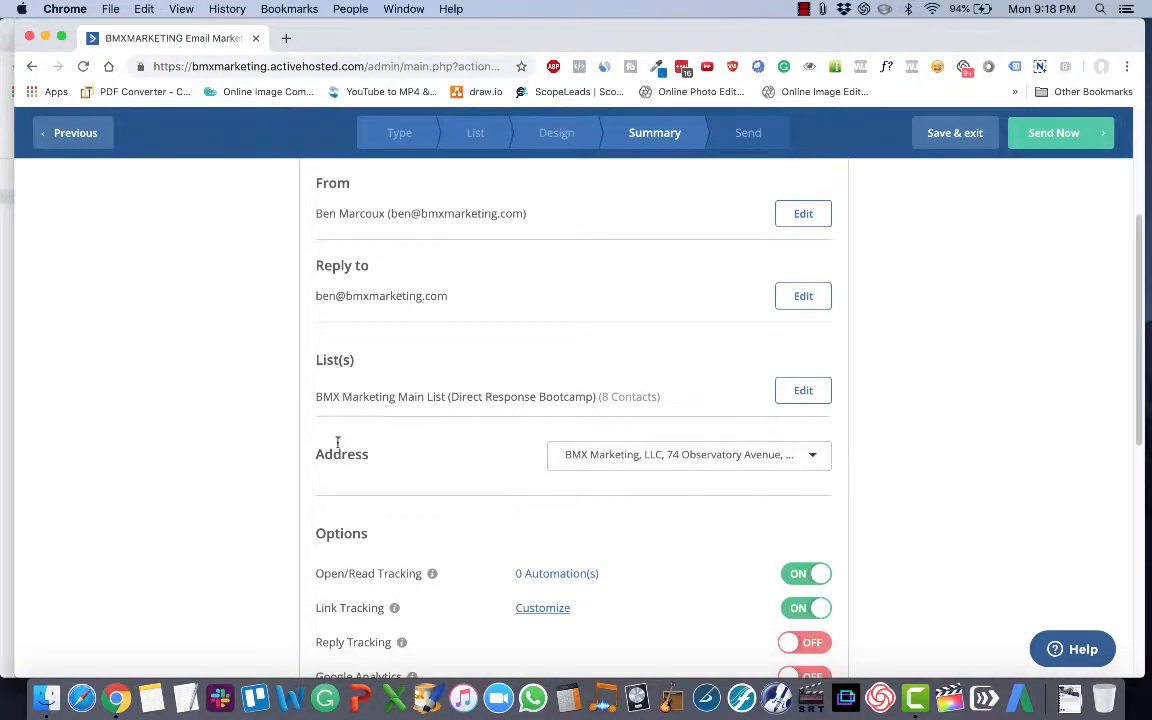
{"action": "scroll", "scroll_direction": "down", "scroll_amount": 3}
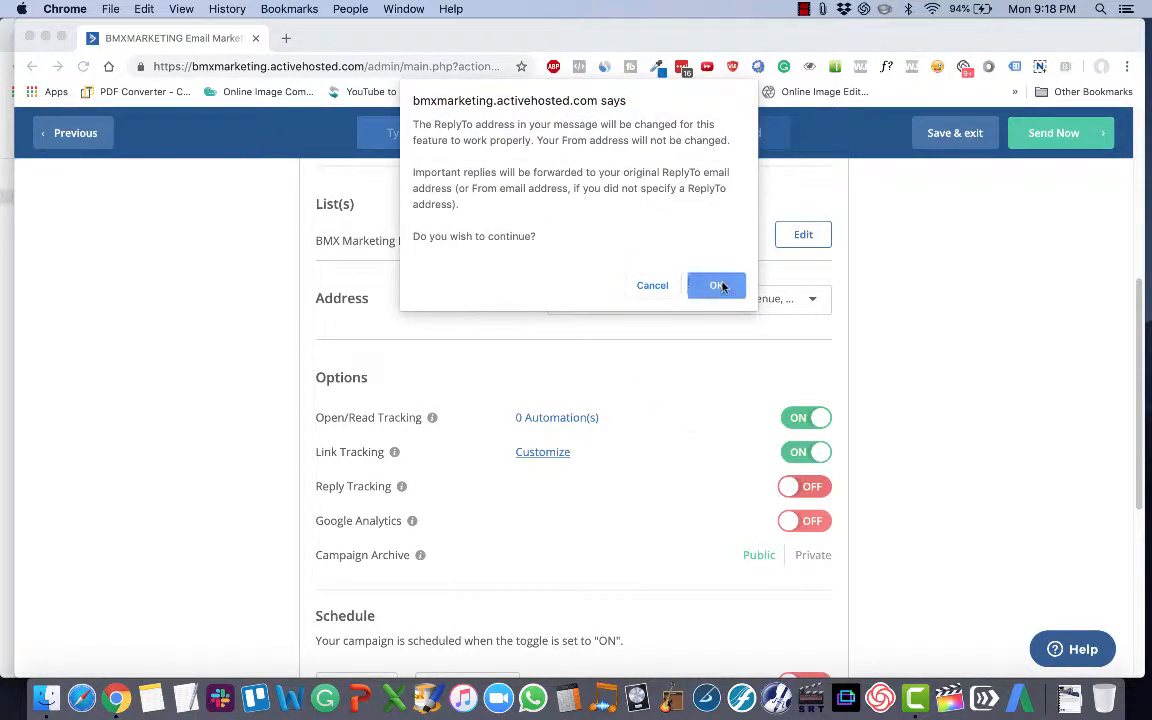
{"action": "left_click", "coordinate": [716, 285]}
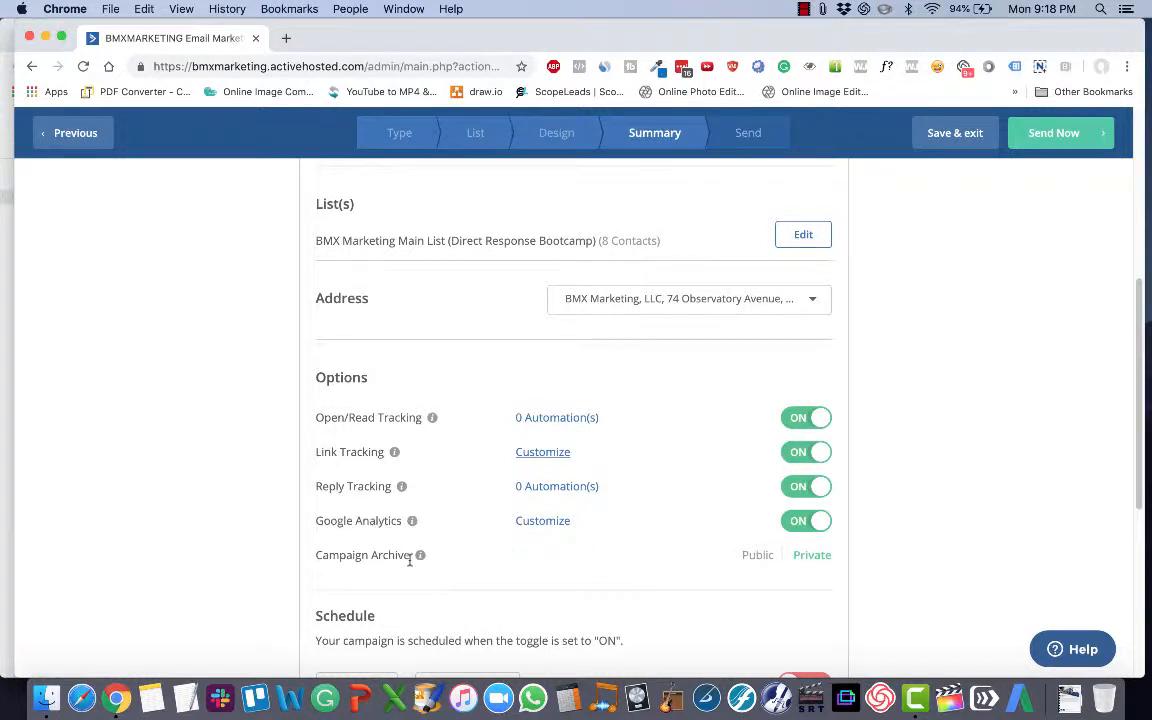
{"action": "mouse_move", "coordinate": [420, 555]}
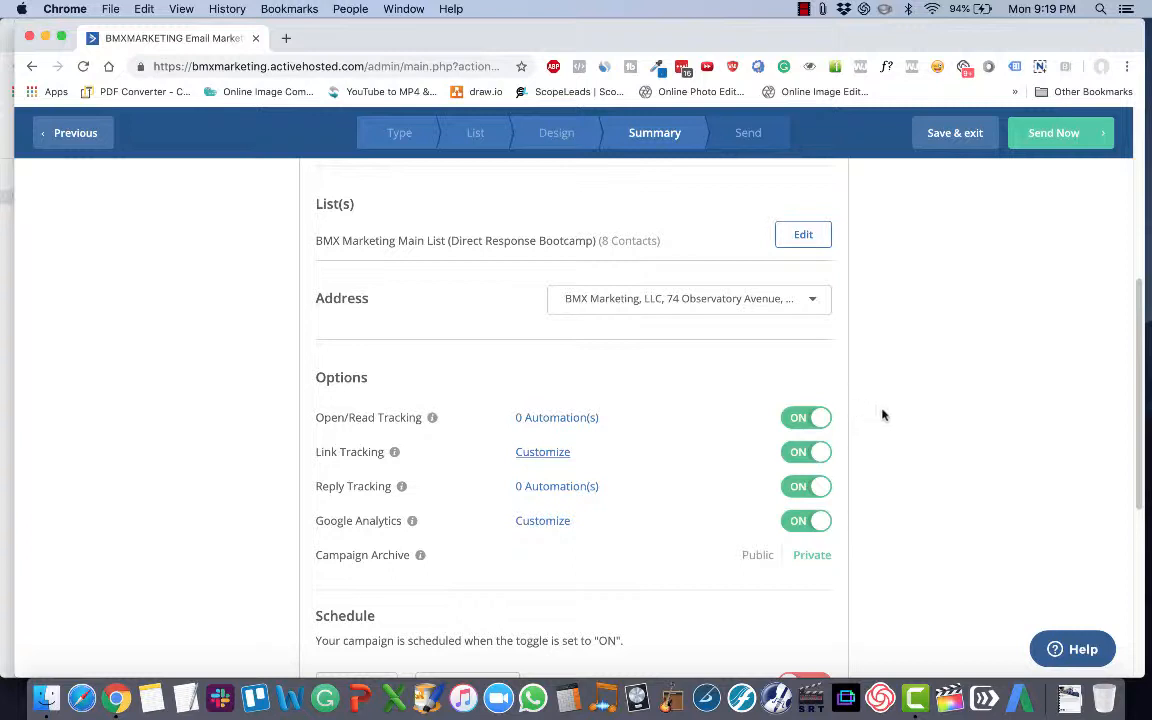
Set the schedule date to Next Week (04/01/2019), leaving scheduling off.
{"action": "scroll", "scroll_direction": "down", "scroll_amount": 3}
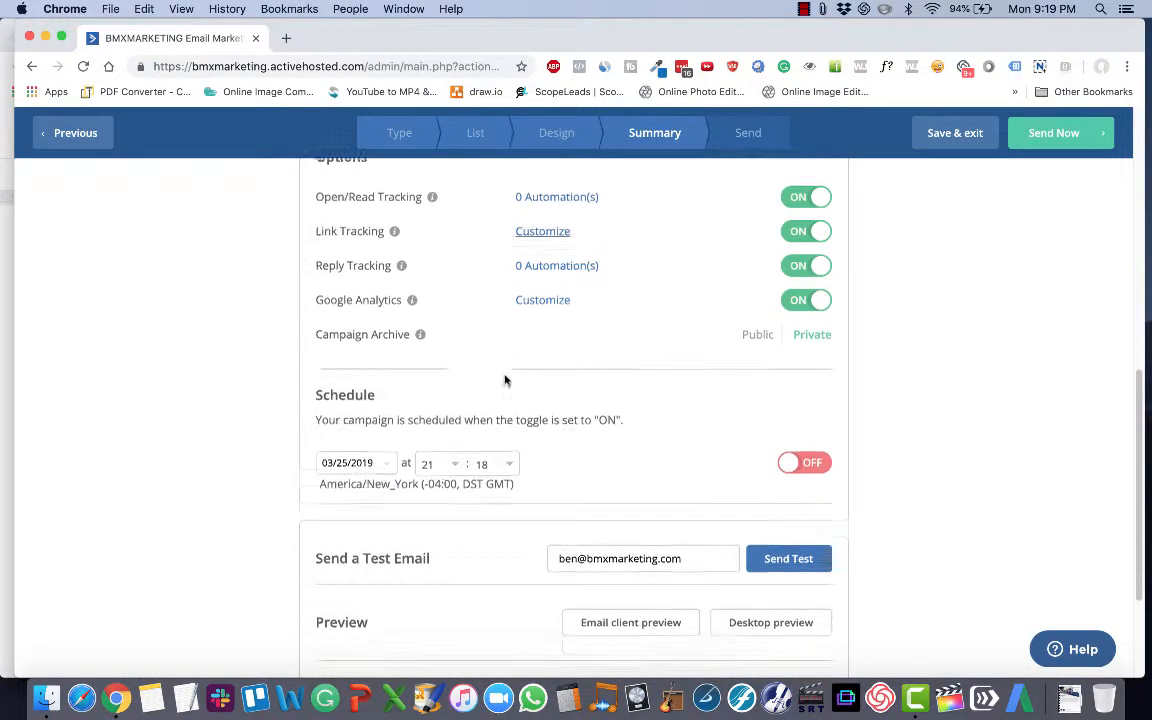
{"action": "scroll", "scroll_direction": "down", "scroll_amount": 3}
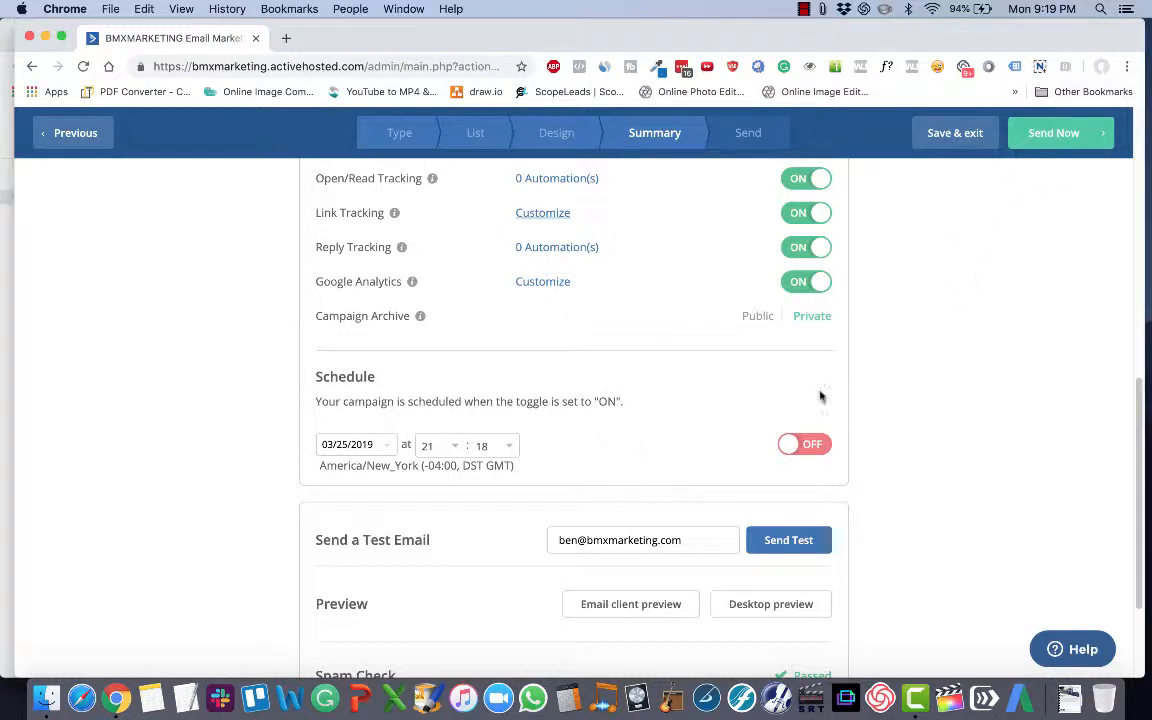
{"action": "left_click", "coordinate": [805, 444]}
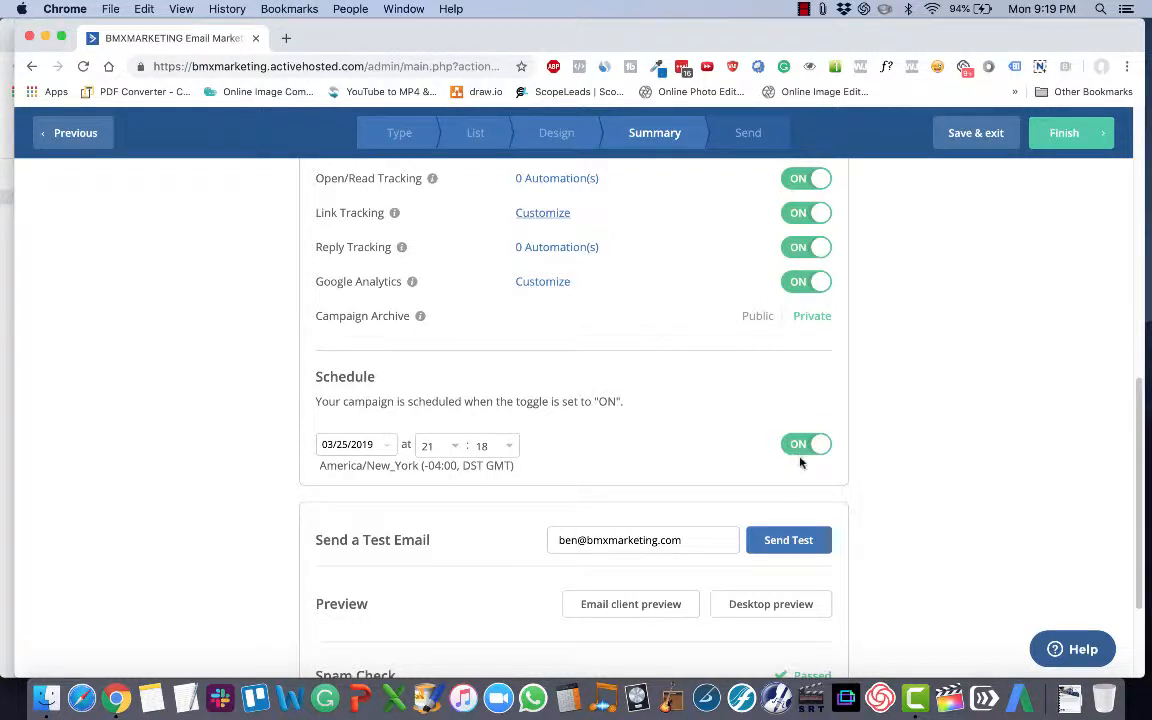
{"action": "left_click", "coordinate": [350, 444]}
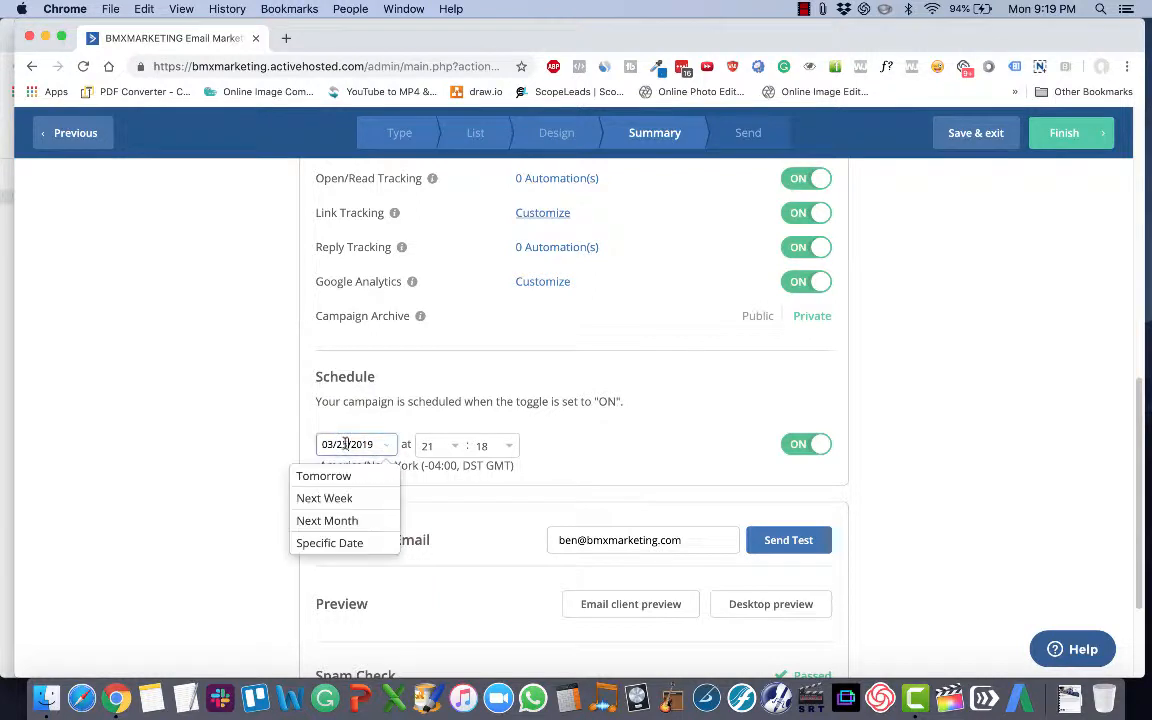
{"action": "left_click", "coordinate": [327, 520]}
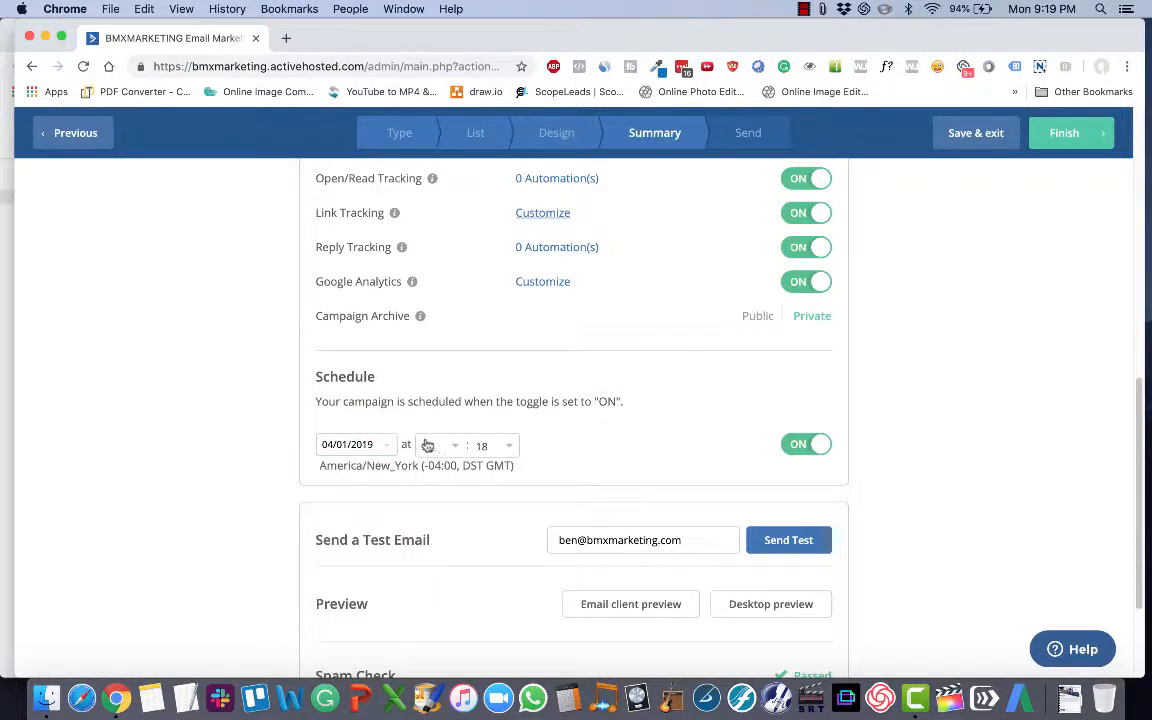
{"action": "left_click", "coordinate": [438, 445]}
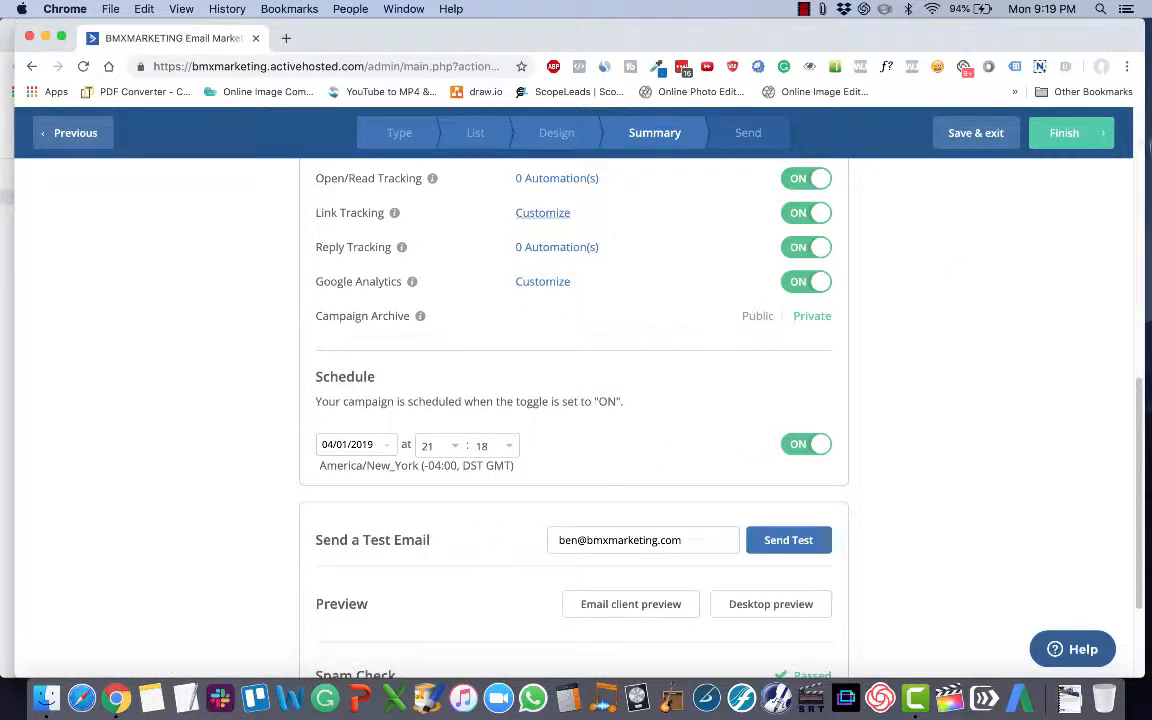
{"action": "mouse_move", "coordinate": [684, 453]}
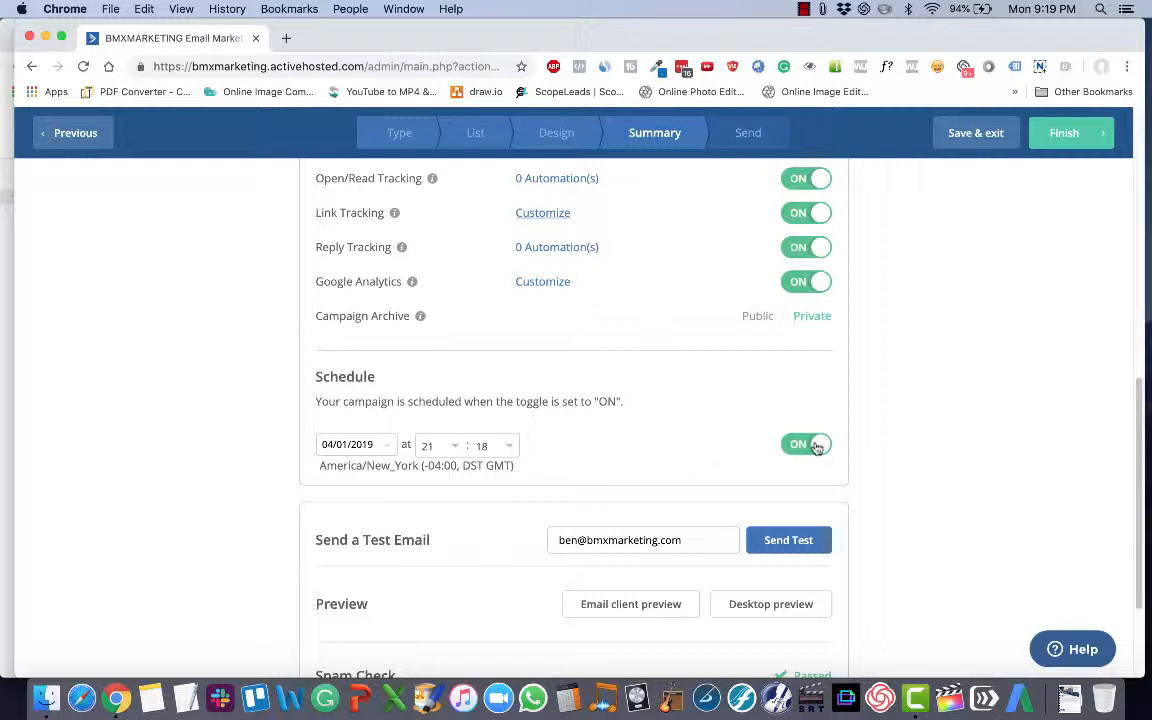
{"action": "left_click", "coordinate": [805, 444]}
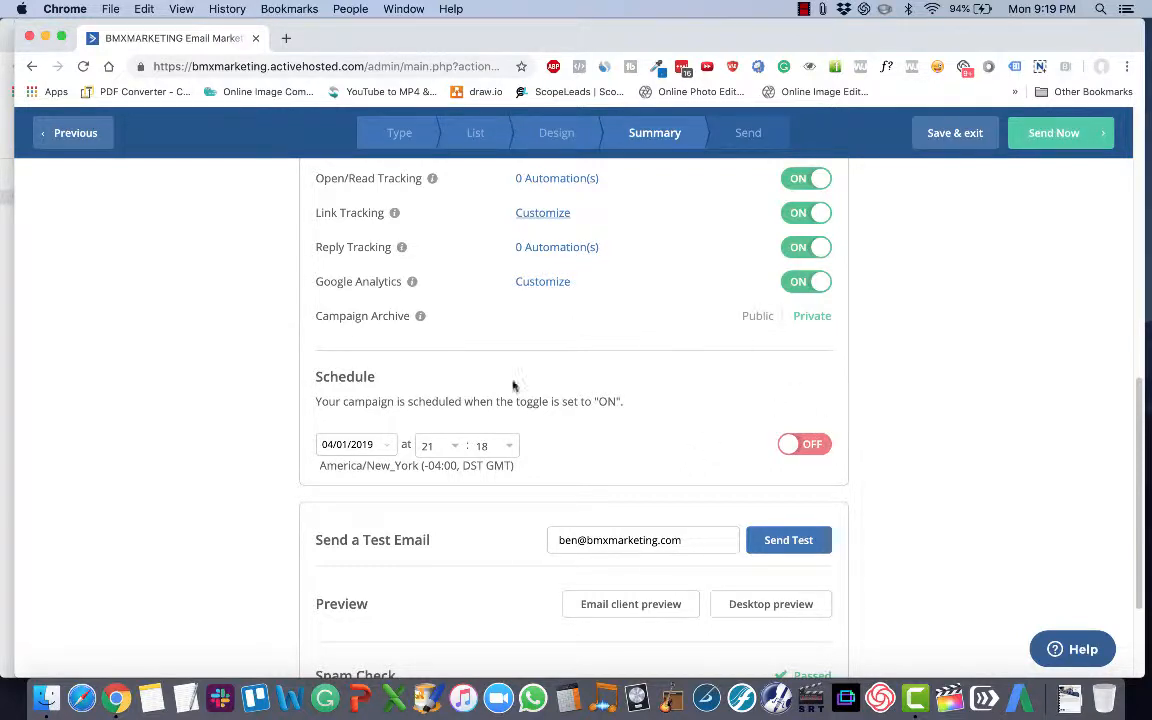
Enter a new Gmail address in the Send a Test Email field.
{"action": "scroll", "scroll_direction": "down", "scroll_amount": 3}
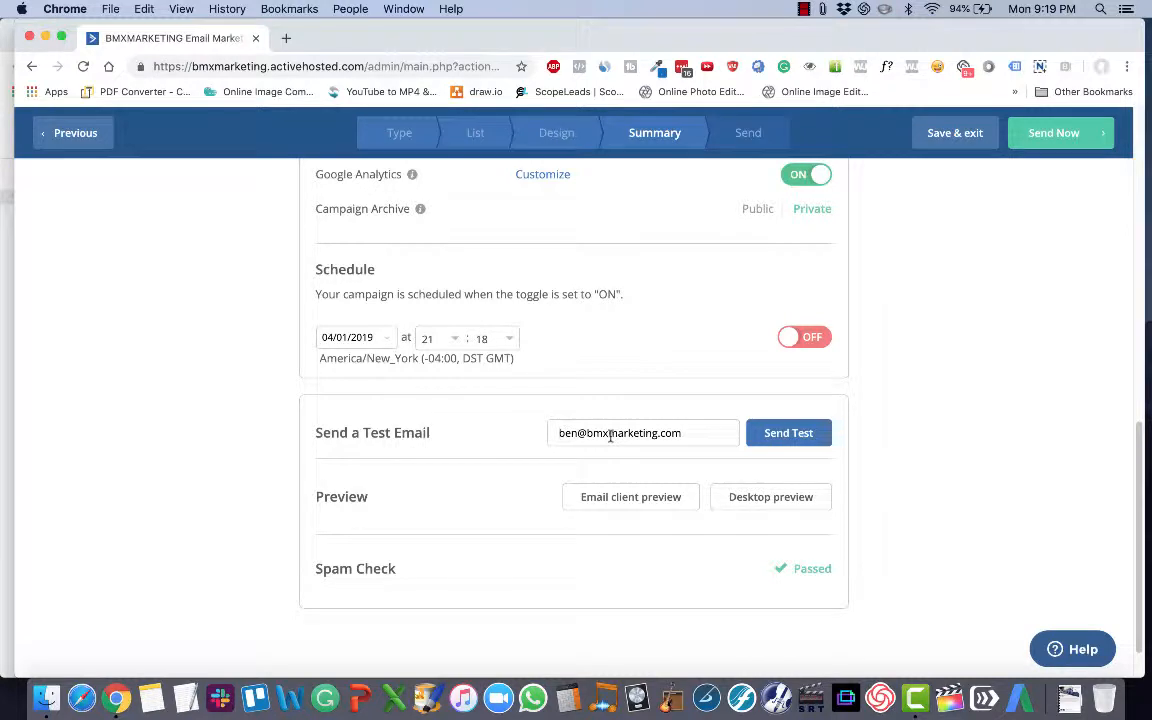
{"action": "type", "text": "bda"}
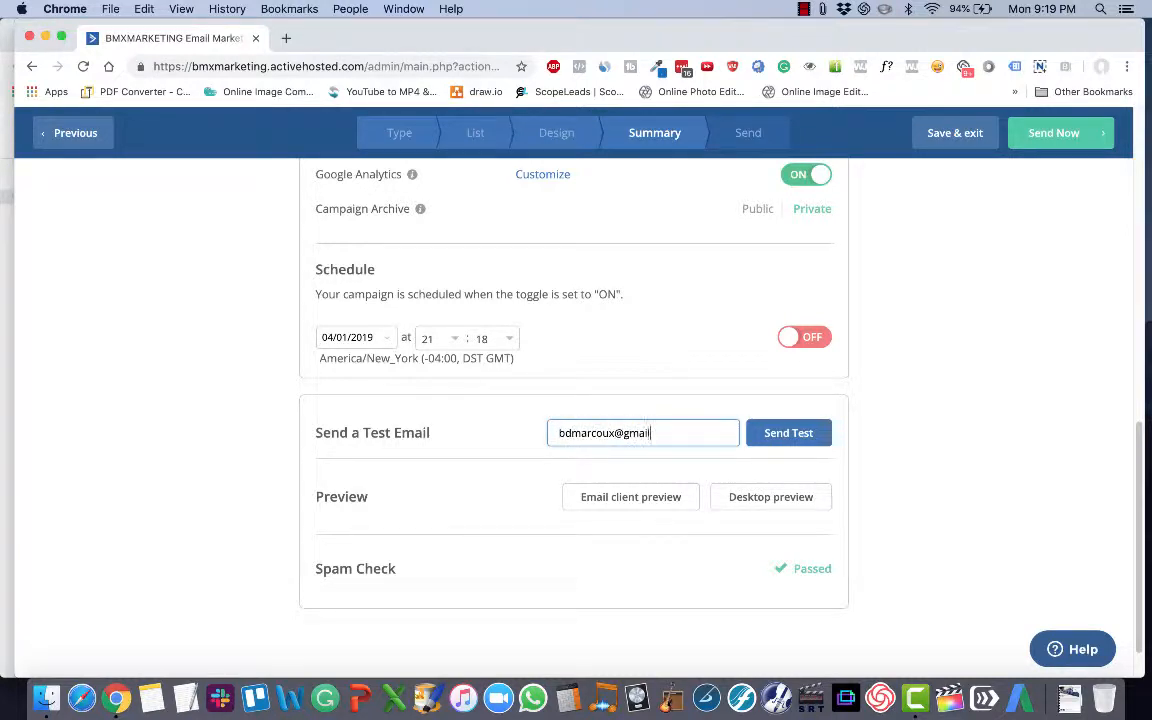
{"action": "type", "text": ".com"}
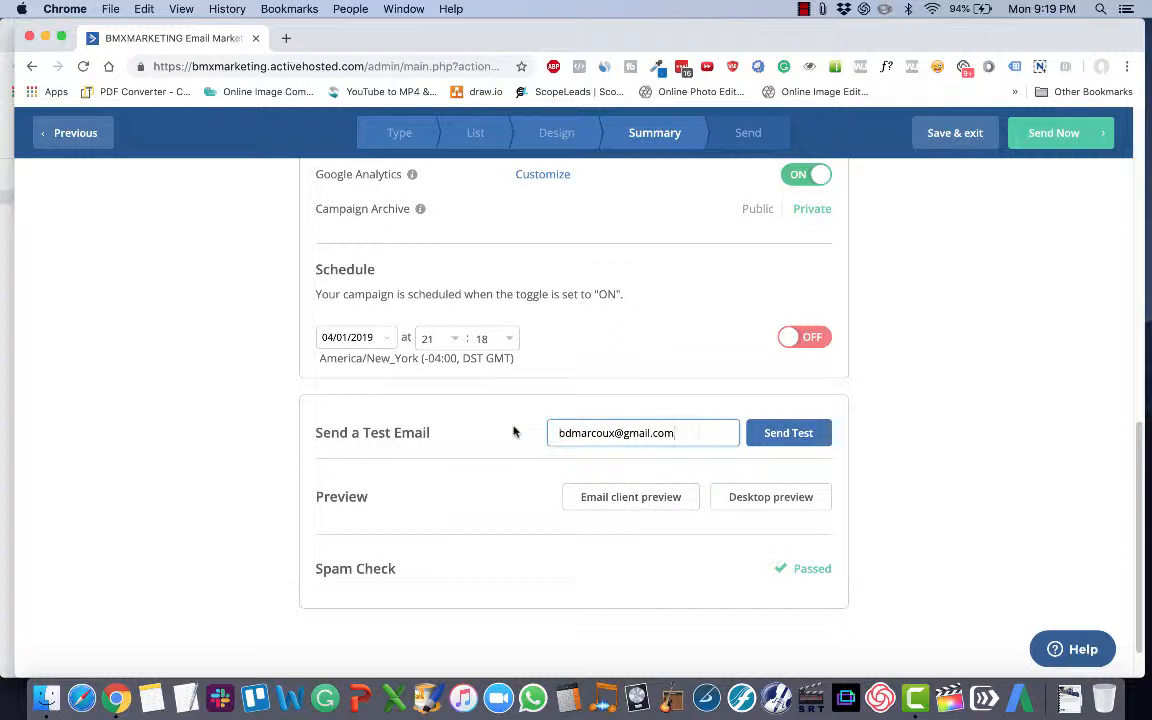
{"action": "mouse_move", "coordinate": [670, 455]}
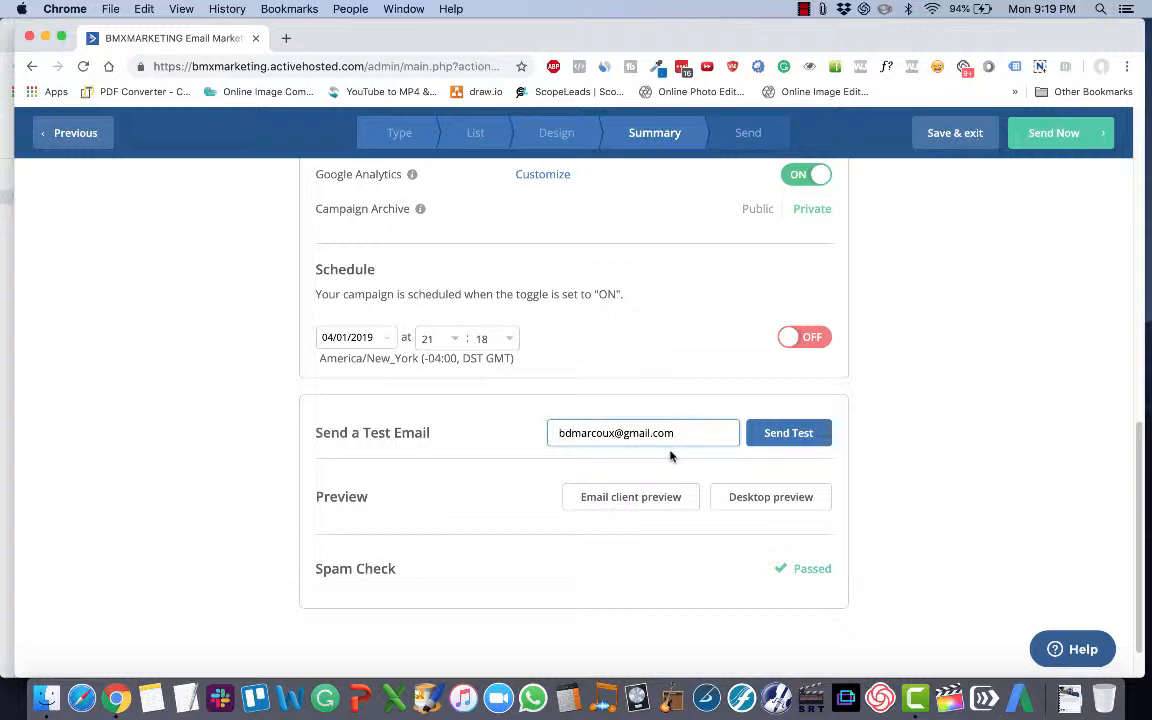
{"action": "left_click", "coordinate": [643, 432]}
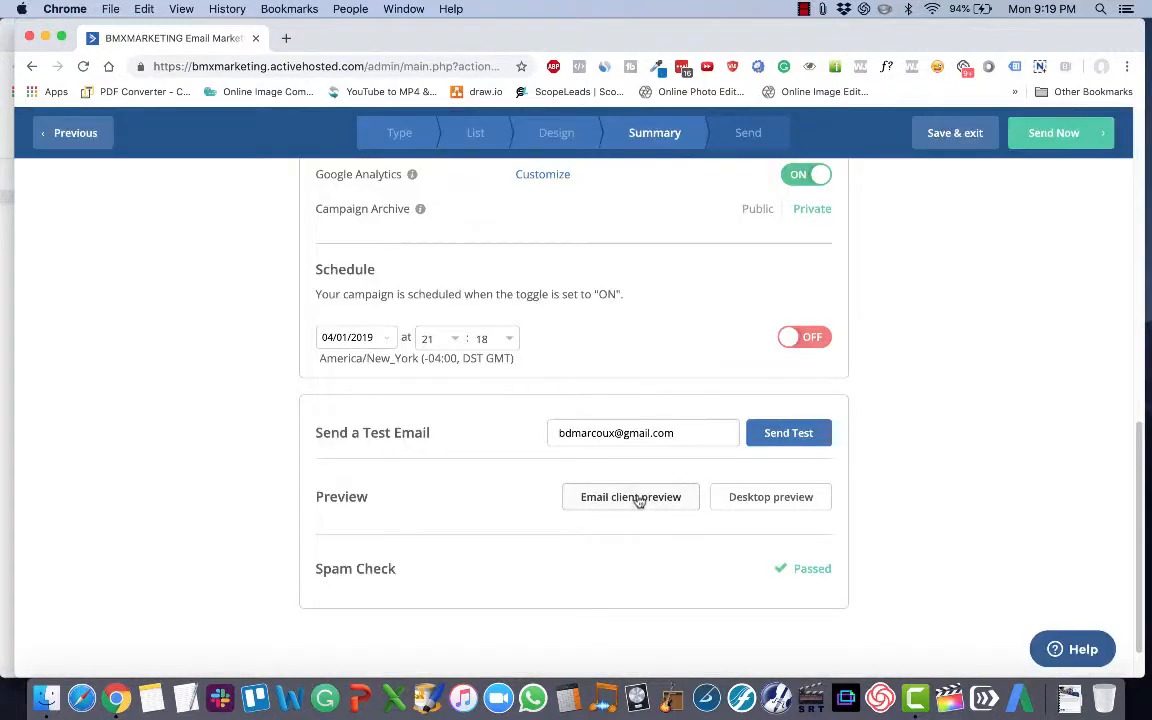
{"action": "left_click", "coordinate": [788, 432]}
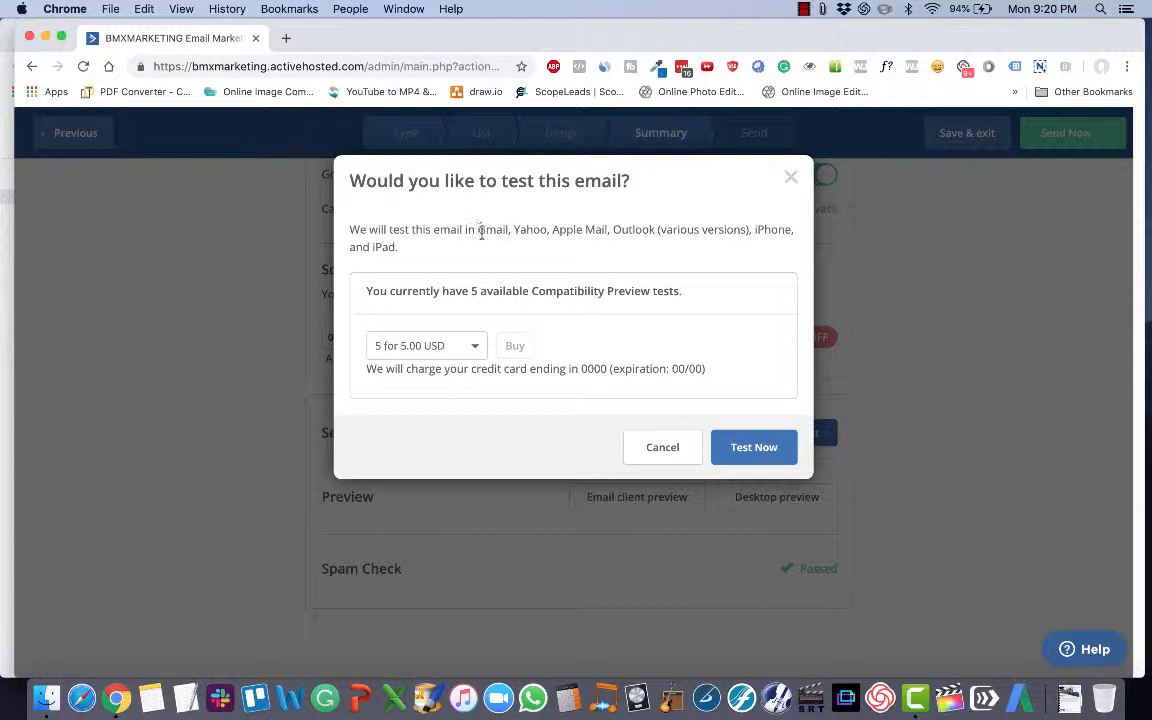
{"action": "mouse_move", "coordinate": [408, 256]}
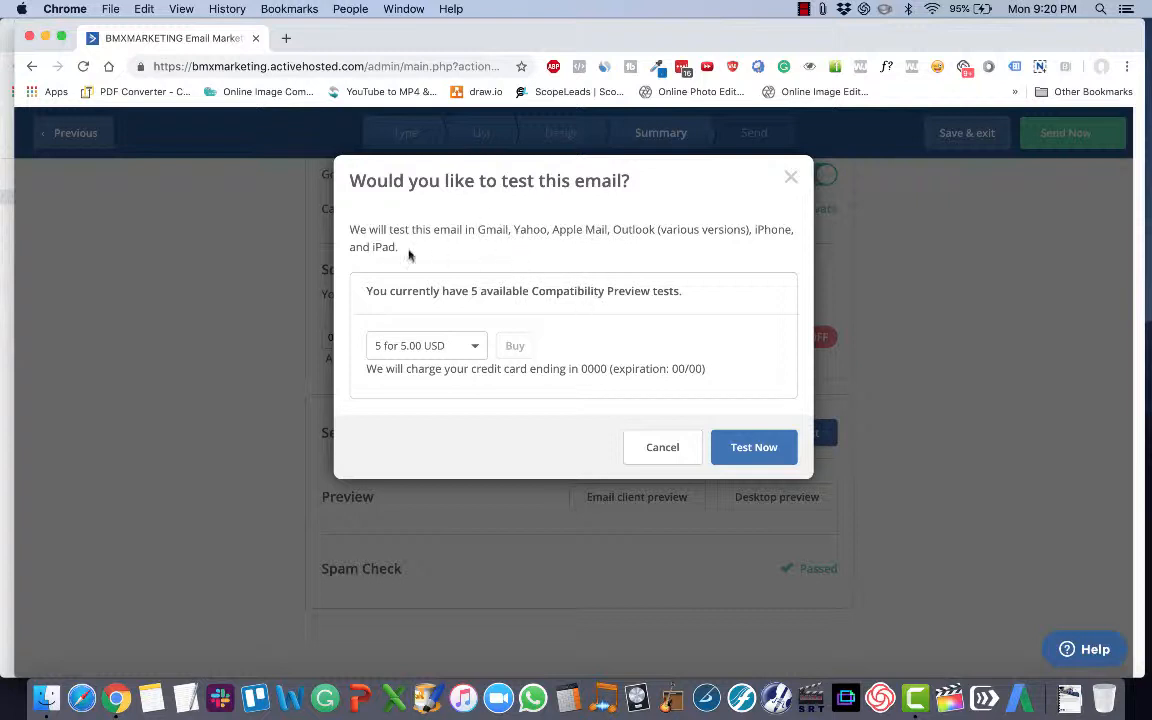
{"action": "left_click_drag", "start_coordinate": [349, 229], "coordinate": [397, 247]}
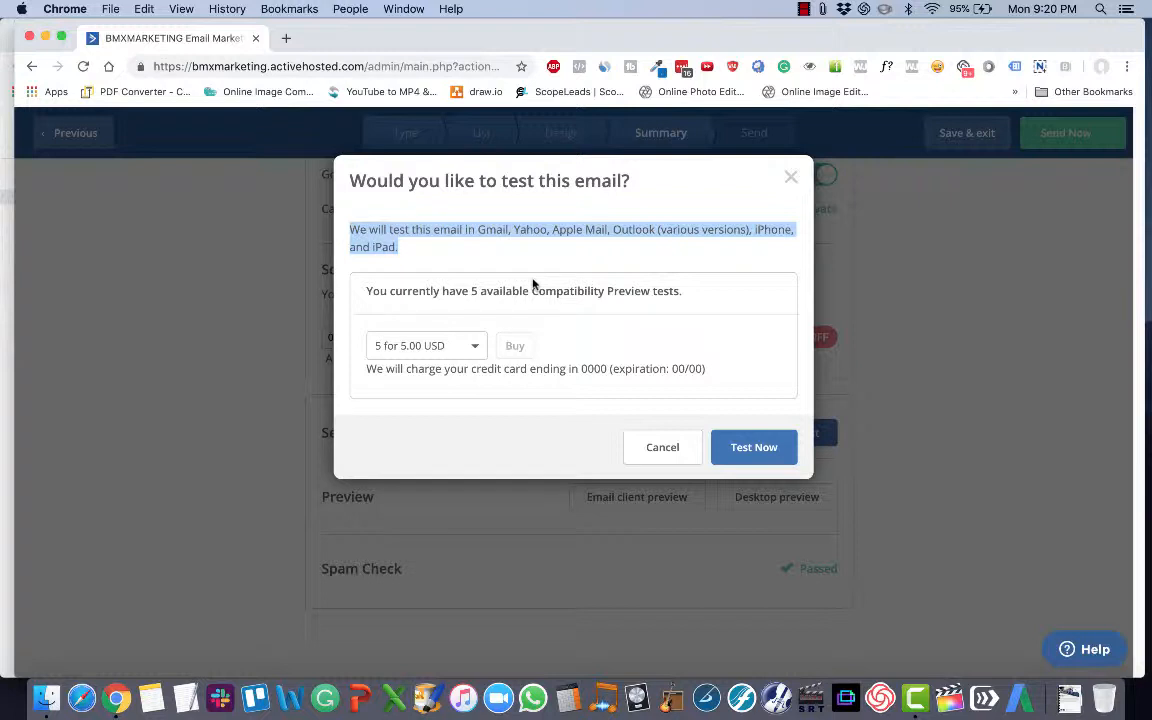
{"action": "mouse_move", "coordinate": [534, 288]}
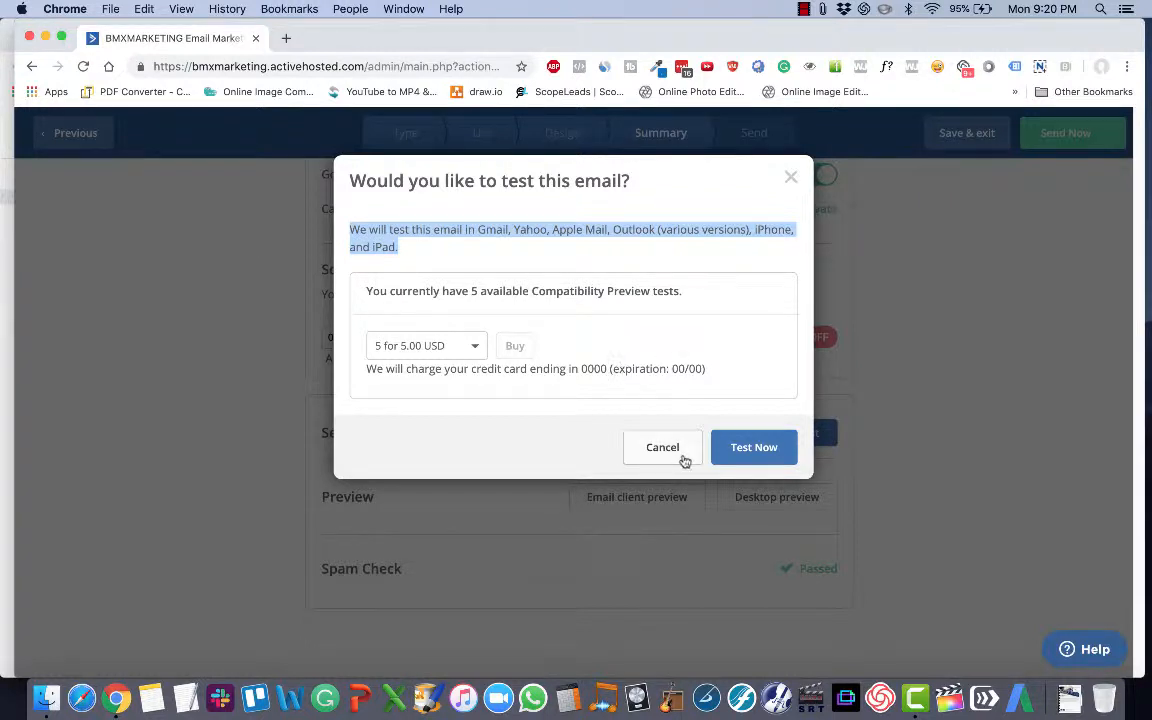
{"action": "left_click", "coordinate": [662, 447]}
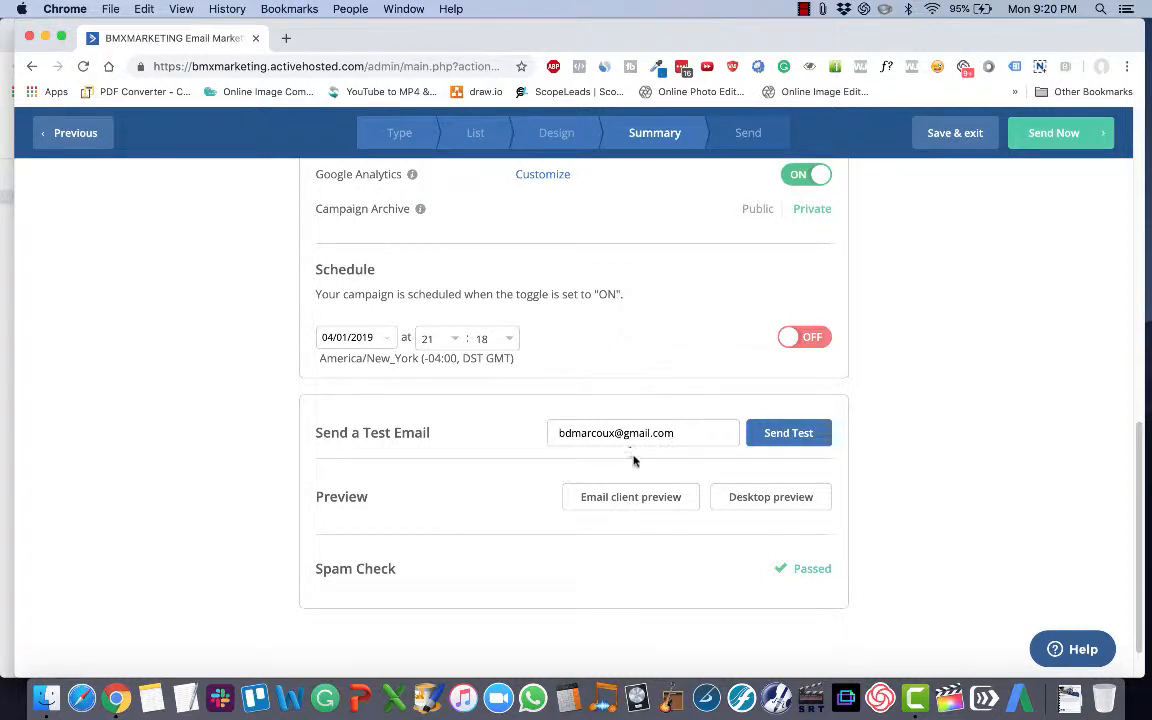
{"action": "left_click", "coordinate": [771, 496]}
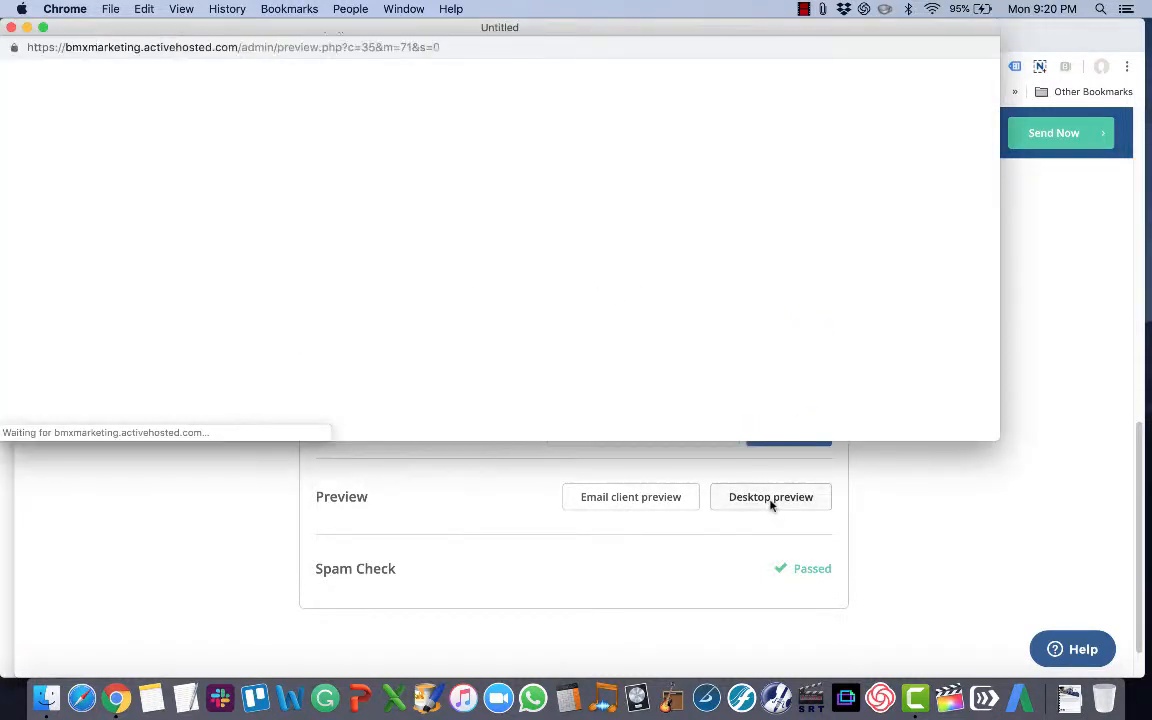
{"action": "left_click", "coordinate": [770, 497]}
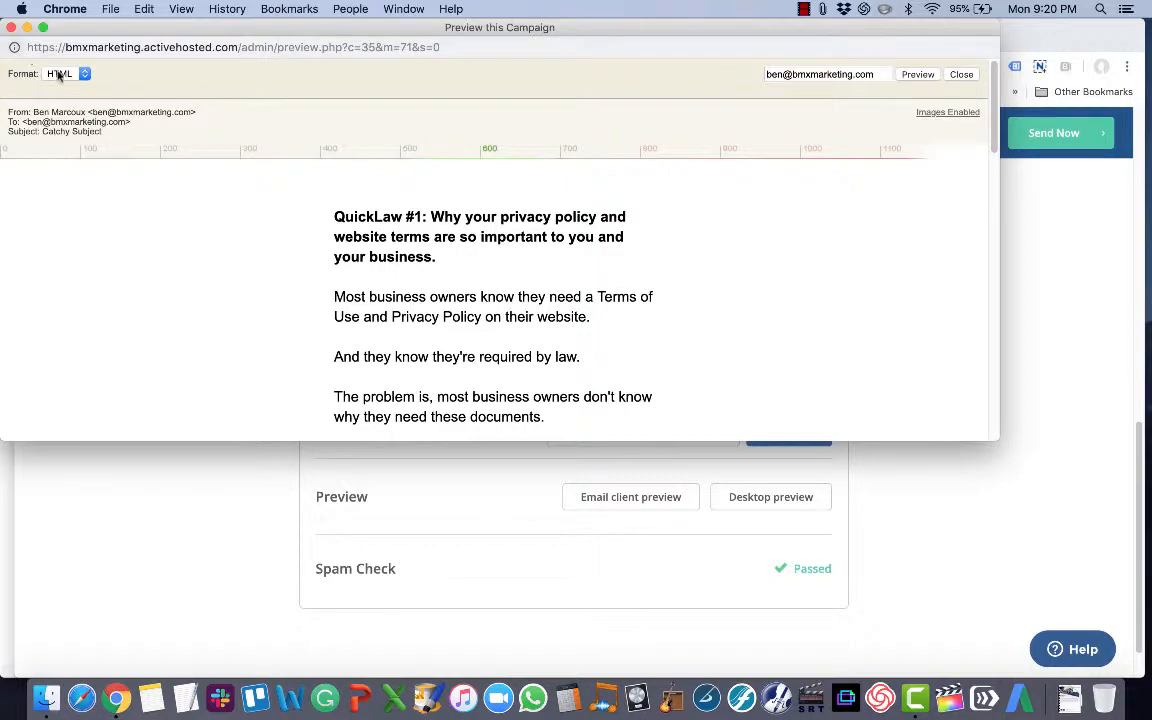
{"action": "left_click", "coordinate": [65, 74]}
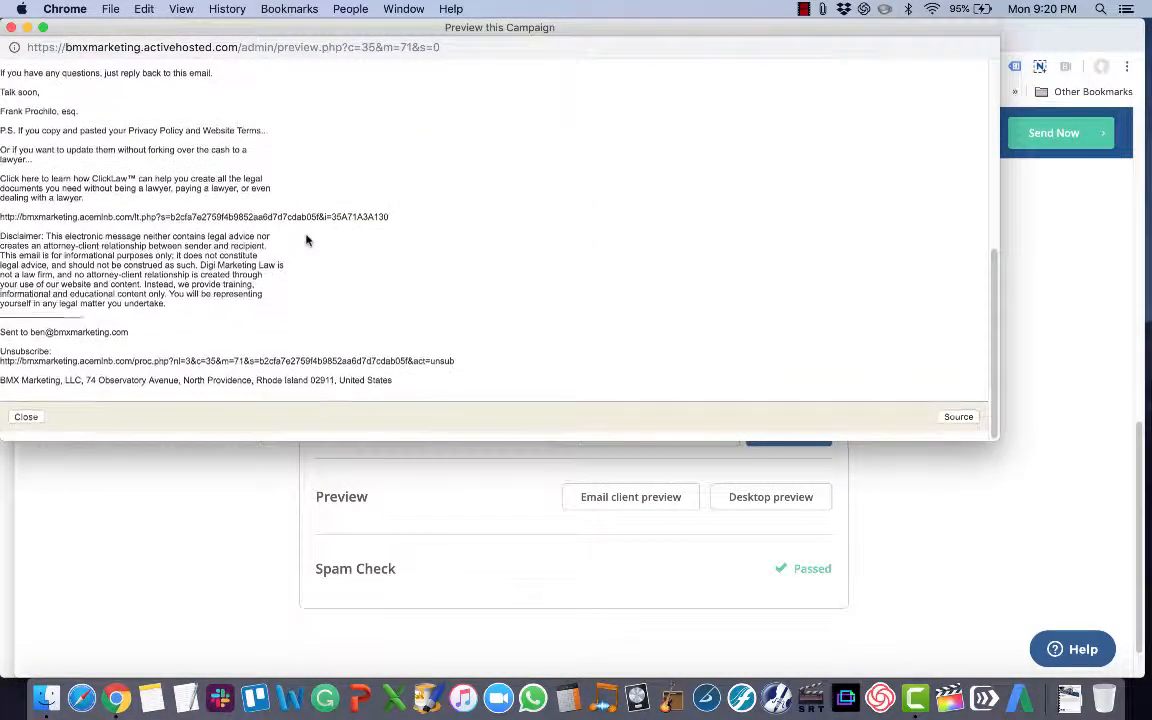
{"action": "left_click", "coordinate": [26, 416]}
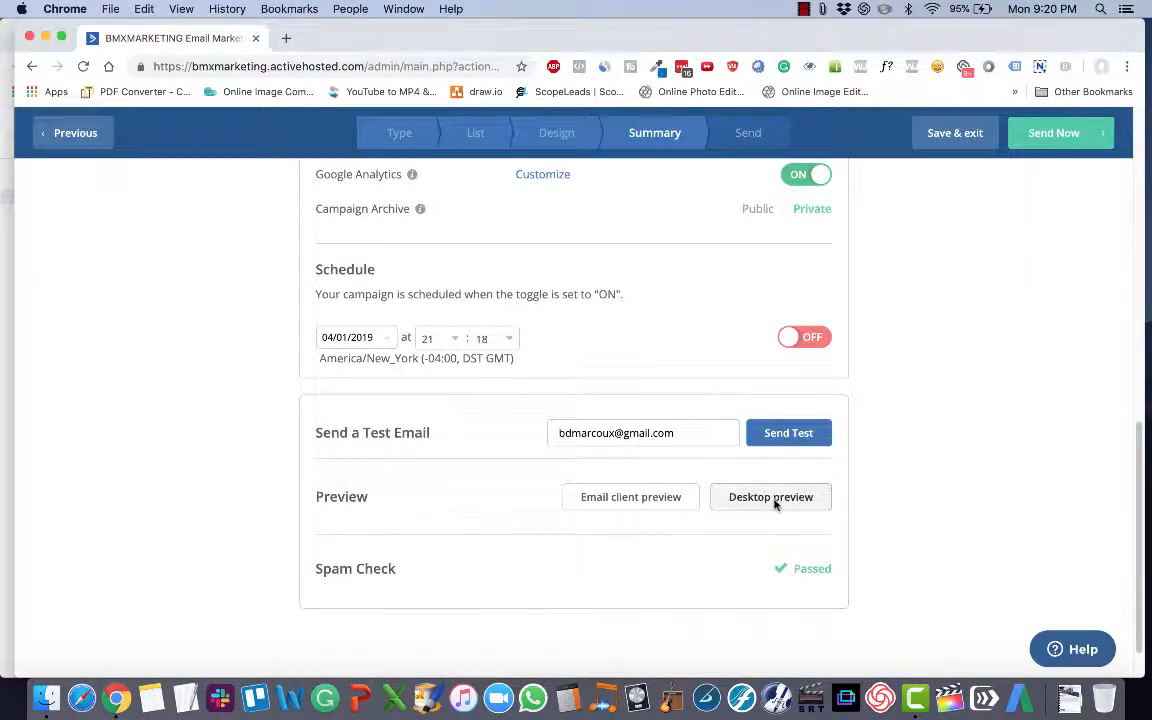
{"action": "left_click", "coordinate": [770, 497]}
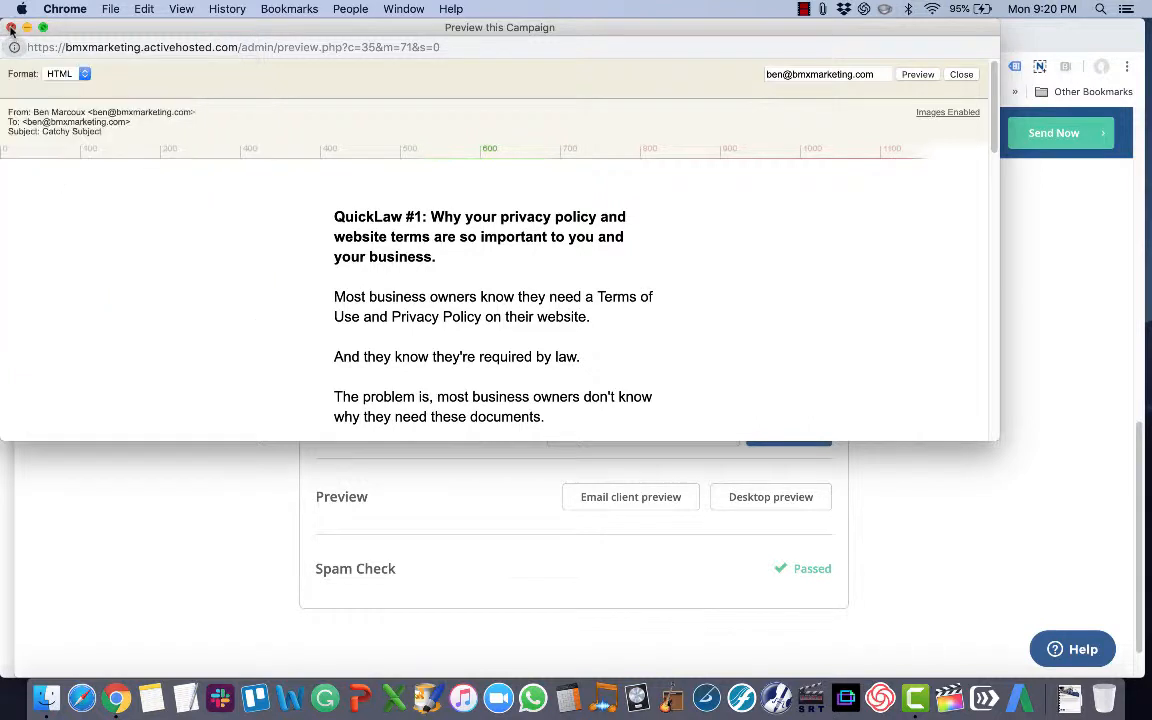
{"action": "left_click", "coordinate": [961, 74]}
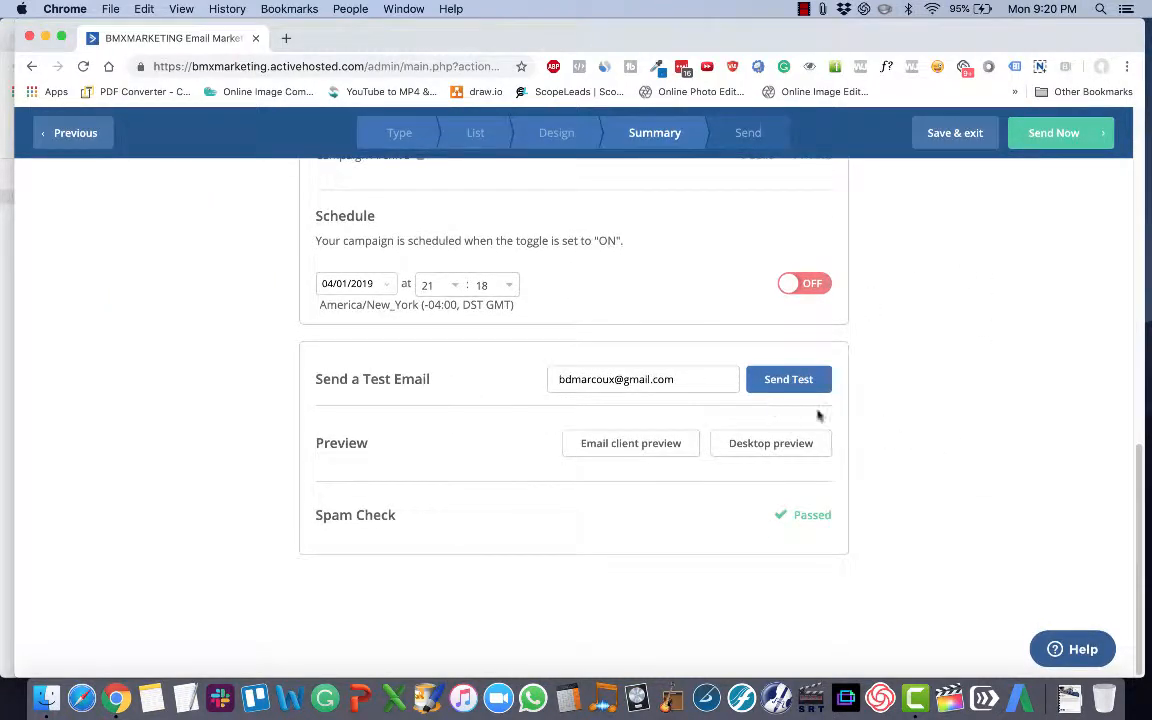